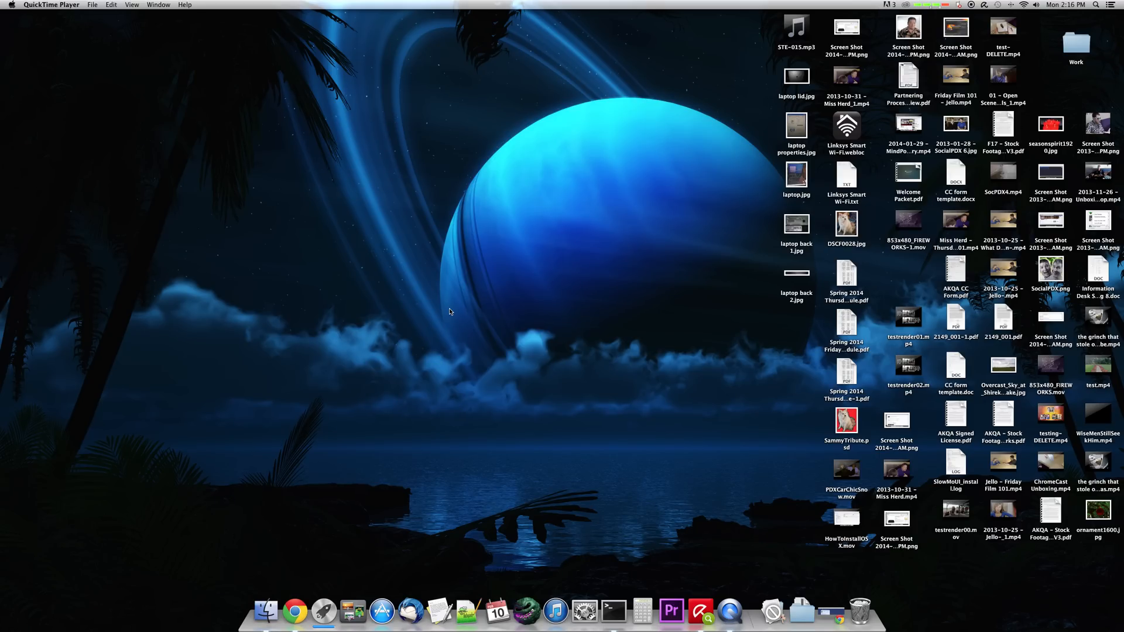
{"action": "mouse_move", "coordinate": [300, 619]}
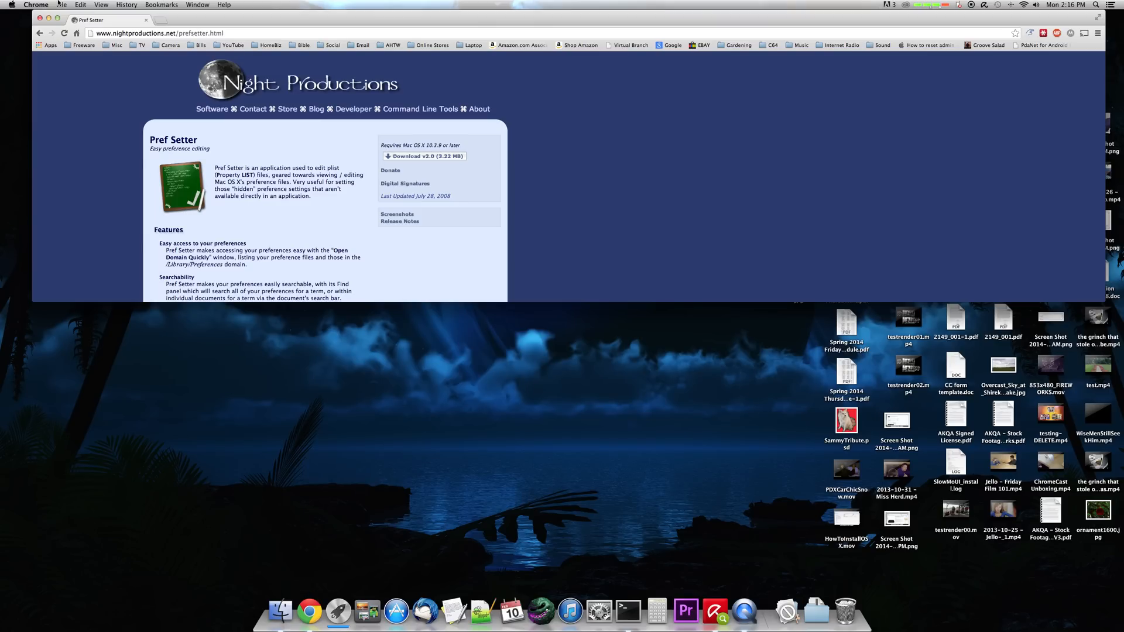
Show the Night Productions Pref Setter page (nightproductions.net/prefsetter.html) in Chrome.
{"action": "left_click", "coordinate": [66, 5]}
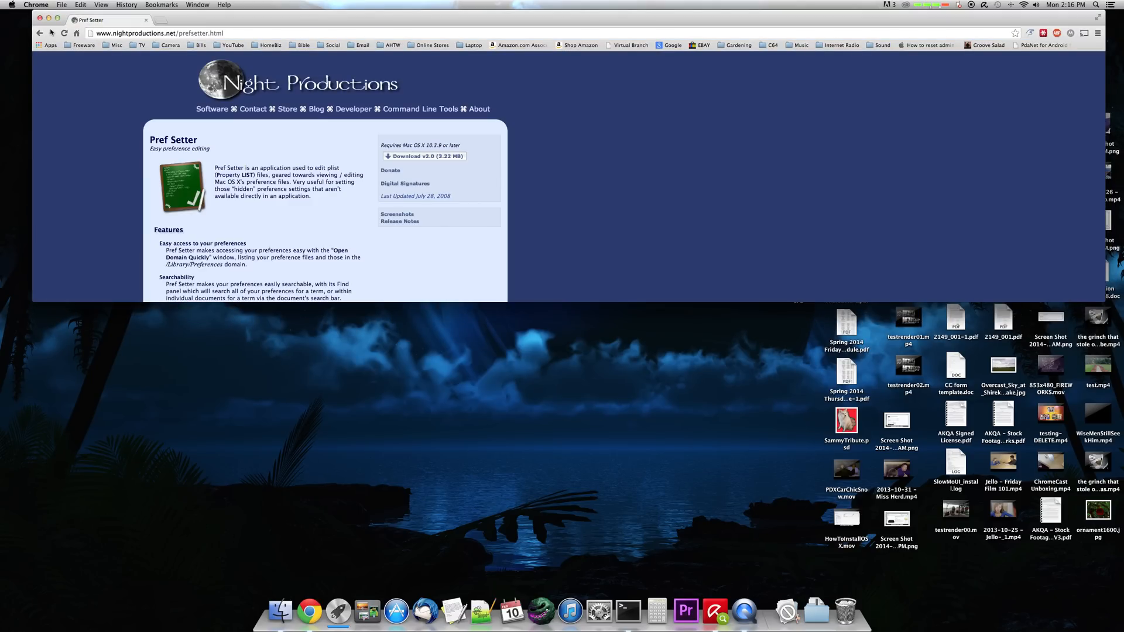
{"action": "mouse_move", "coordinate": [83, 79]}
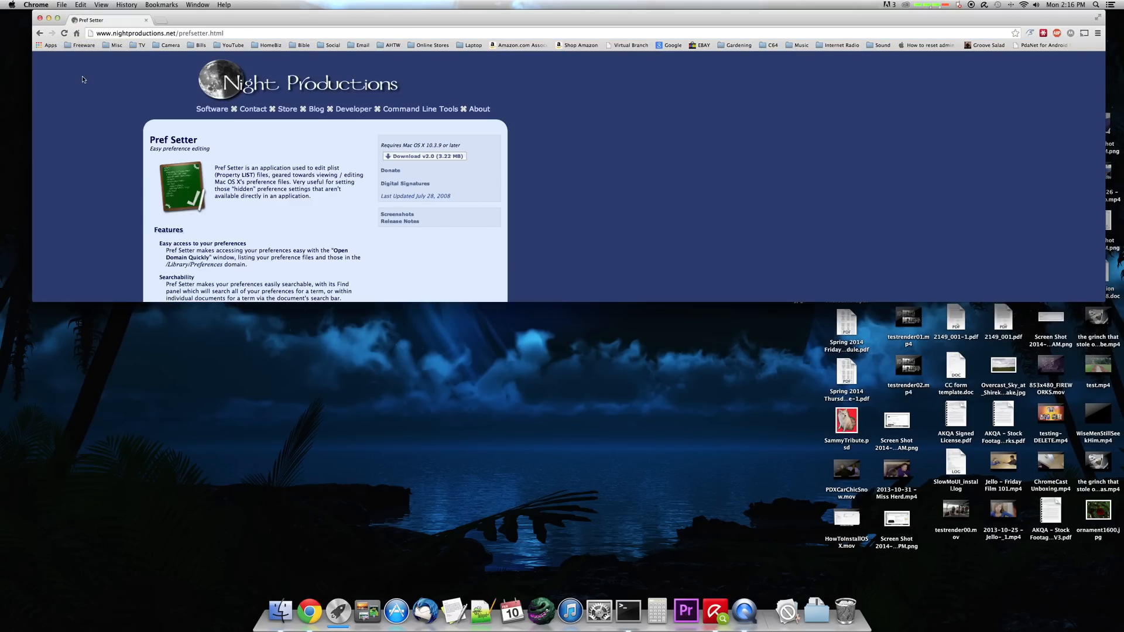
{"action": "mouse_move", "coordinate": [368, 617]}
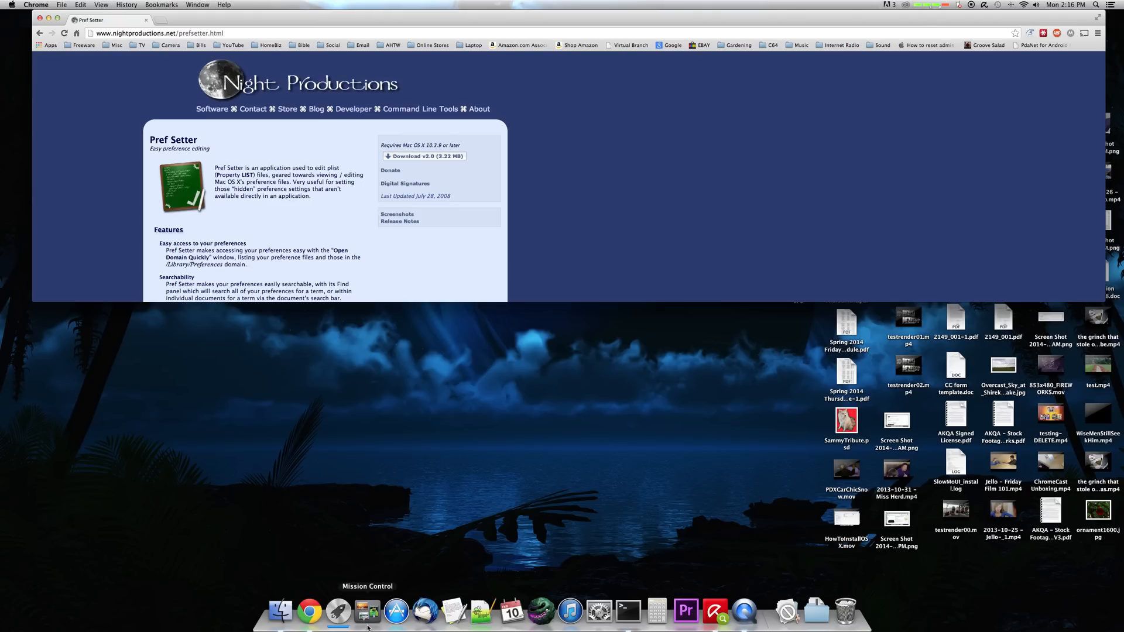
Open a new Finder window and move it up and to the left.
{"action": "left_click", "coordinate": [281, 622]}
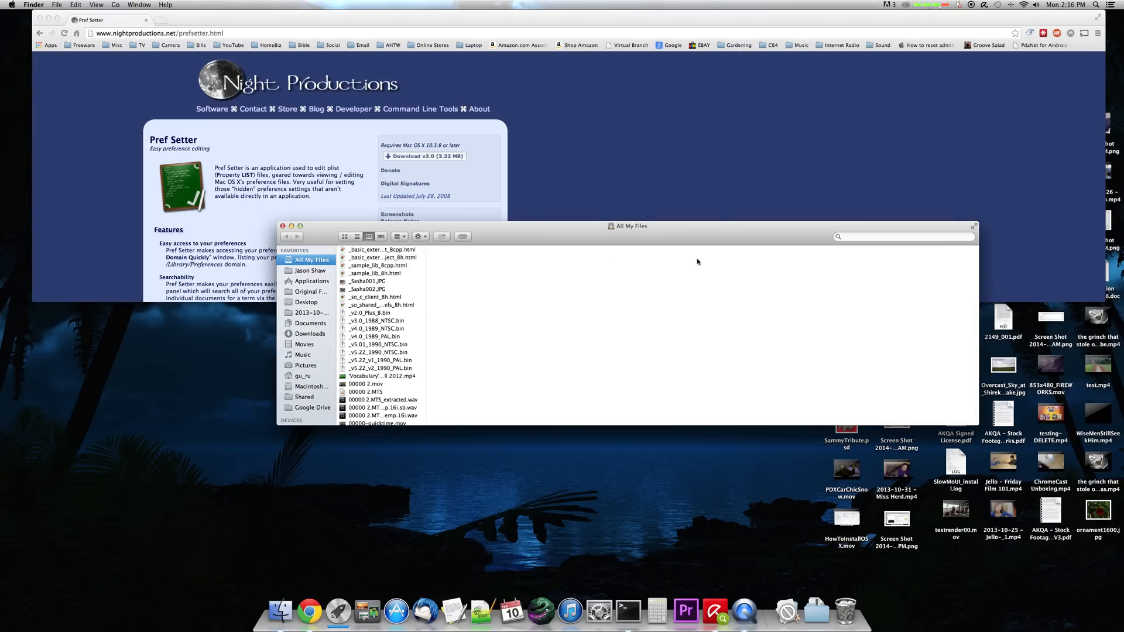
{"action": "left_click_drag", "start_coordinate": [630, 226], "coordinate": [464, 208]}
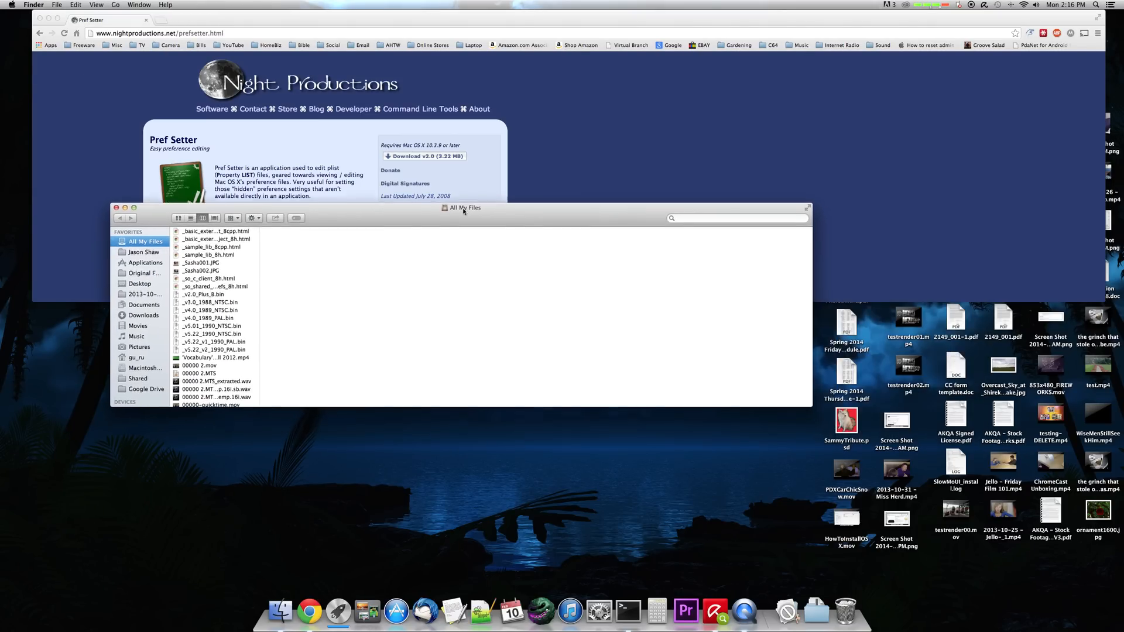
{"action": "left_click_drag", "start_coordinate": [464, 208], "coordinate": [506, 124]}
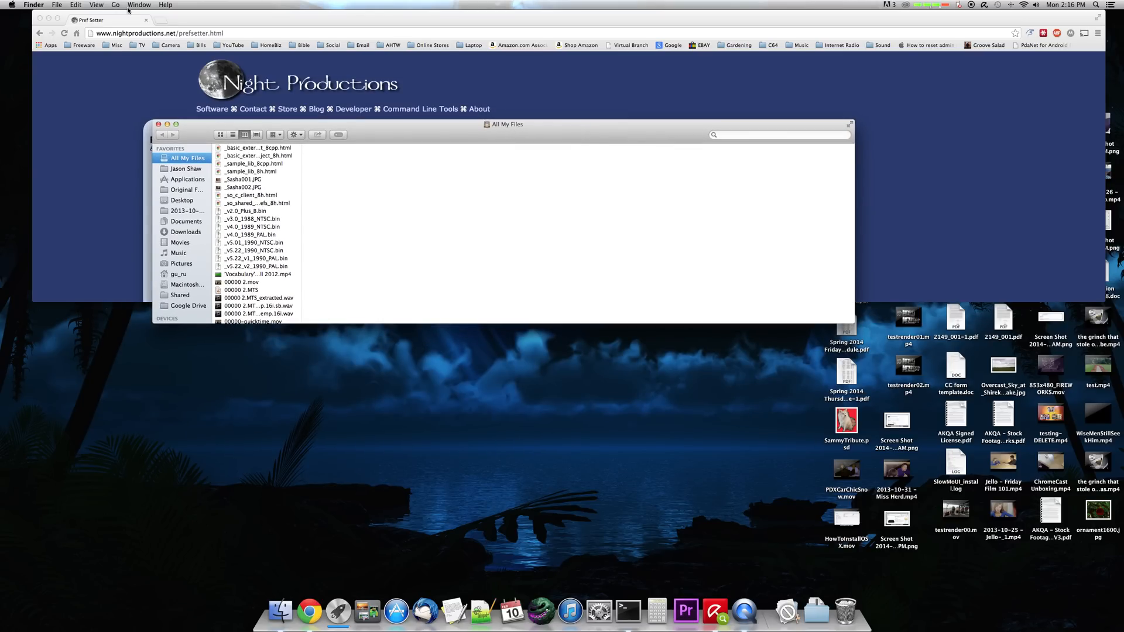
Enter ~/Library/Preferences in the Go to Folder prompt.
{"action": "left_click", "coordinate": [116, 5]}
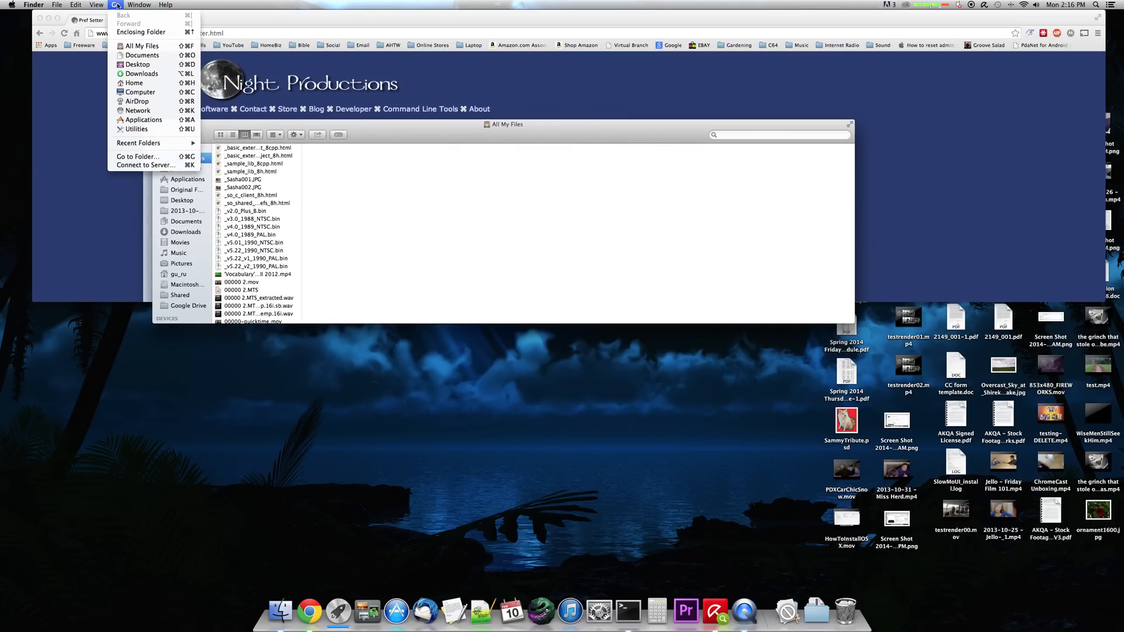
{"action": "mouse_move", "coordinate": [140, 156]}
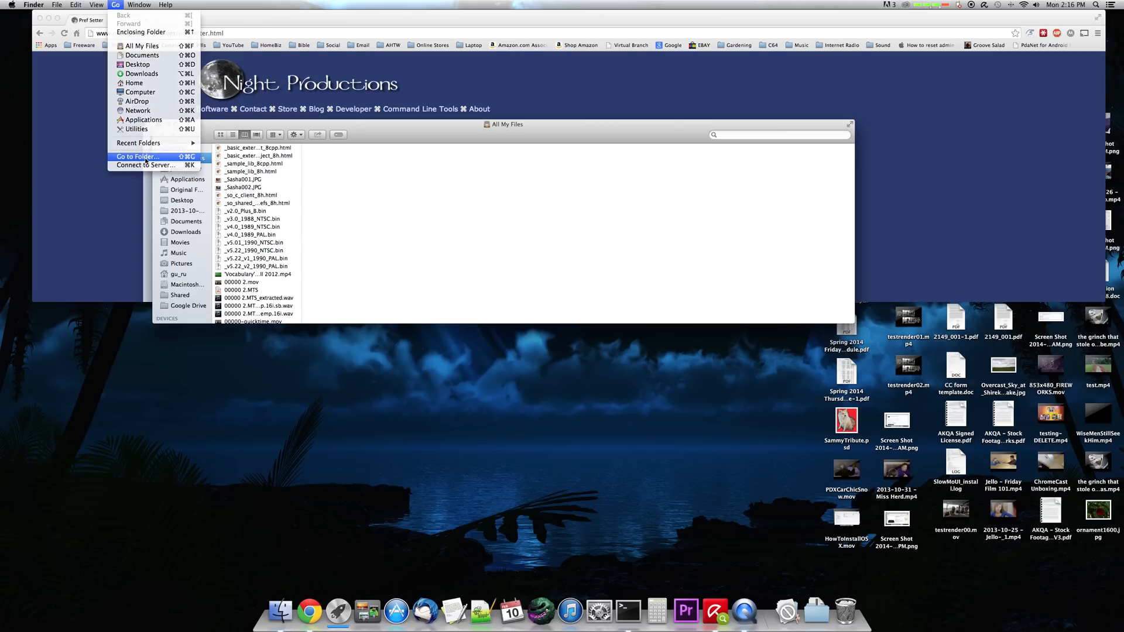
{"action": "left_click", "coordinate": [137, 156]}
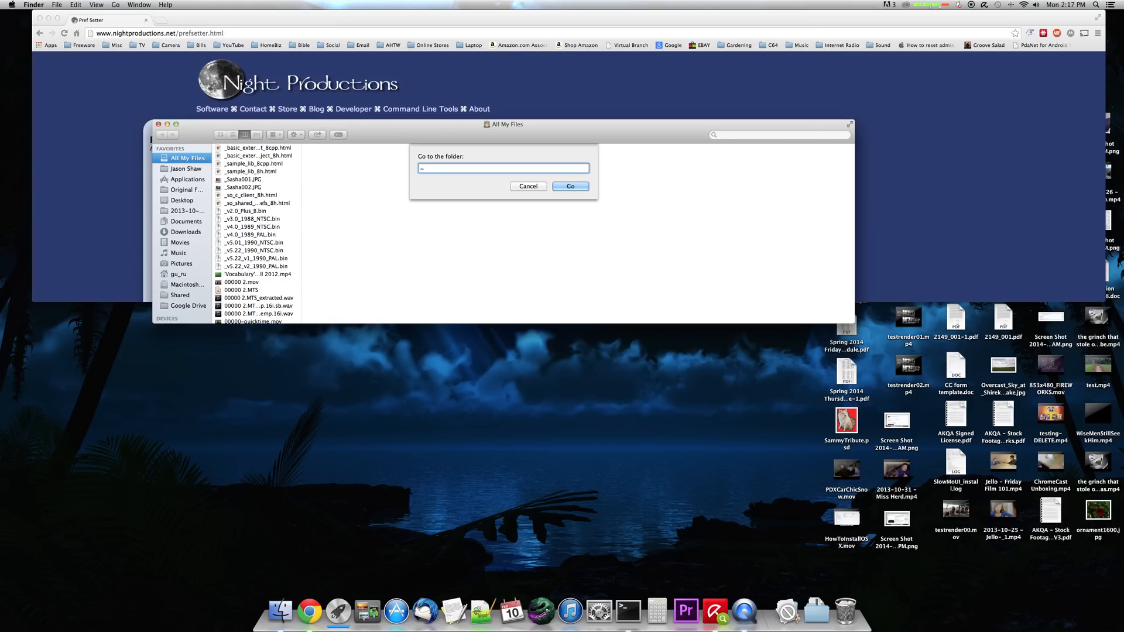
{"action": "type", "text": "/"}
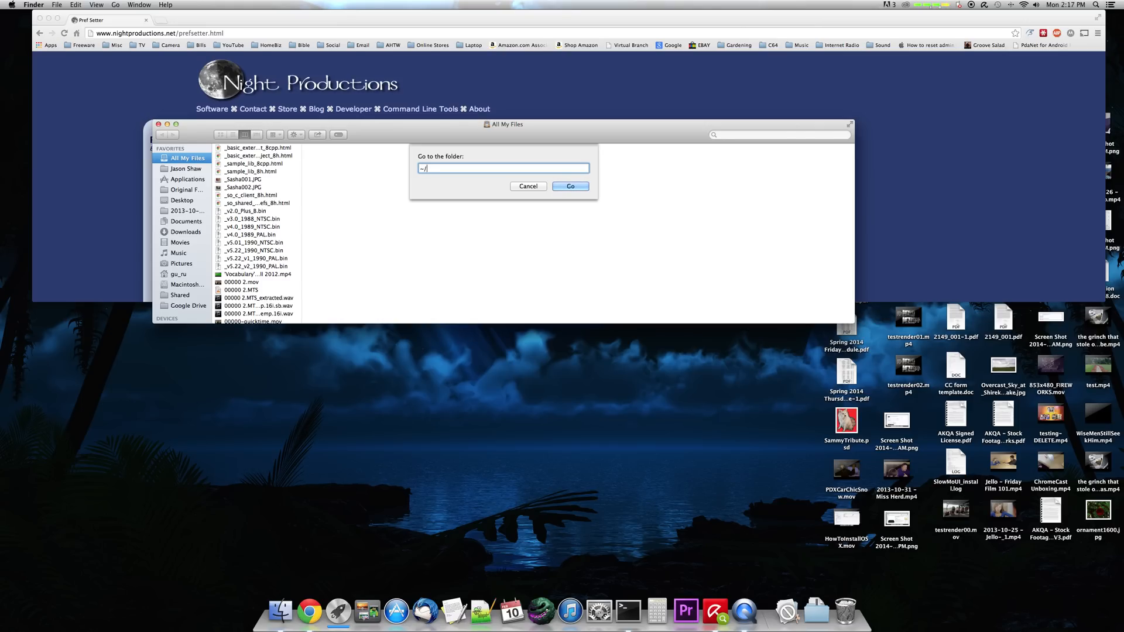
{"action": "type", "text": "Library/"}
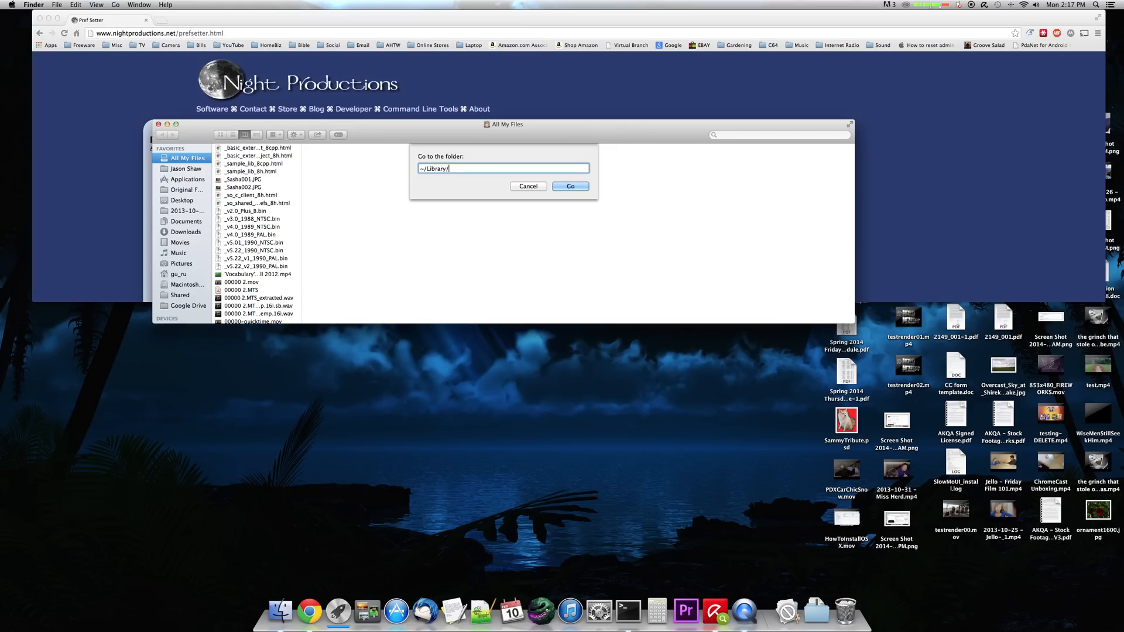
{"action": "type", "text": "p"}
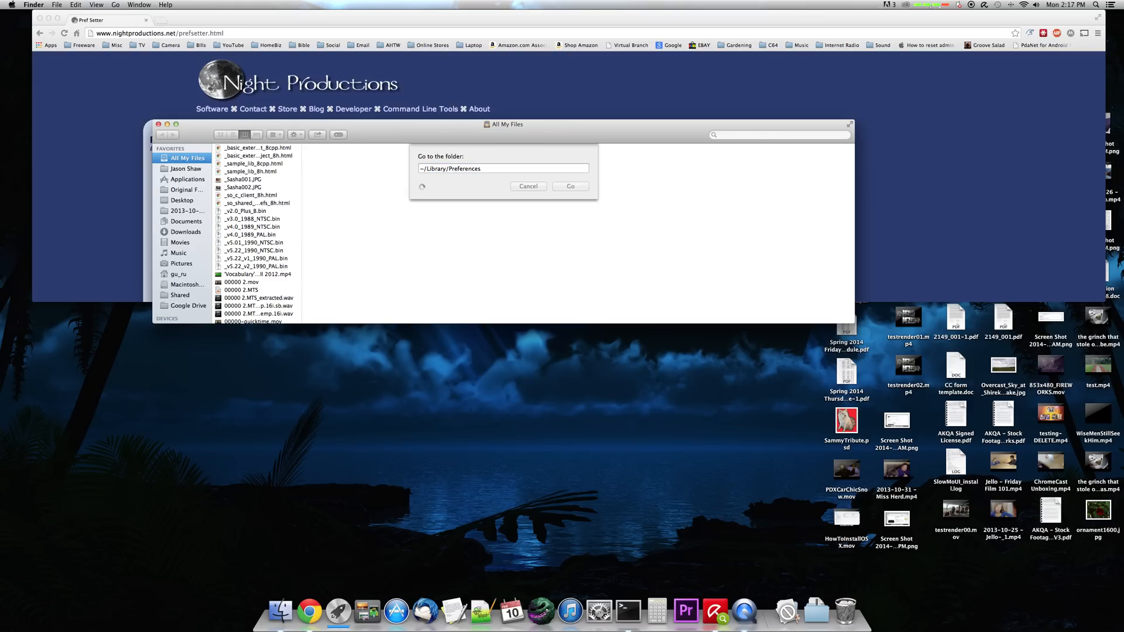
Select com.google.Chrome.plist in Preferences and preview its XML in column view.
{"action": "left_click", "coordinate": [570, 186]}
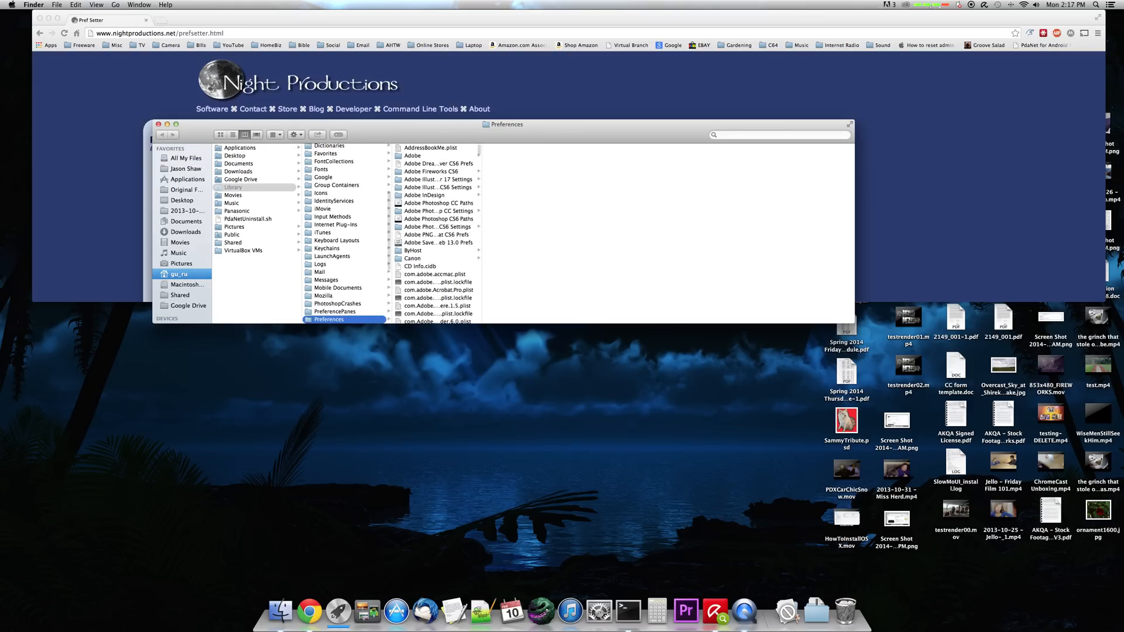
{"action": "scroll", "scroll_direction": "down", "scroll_amount": 3}
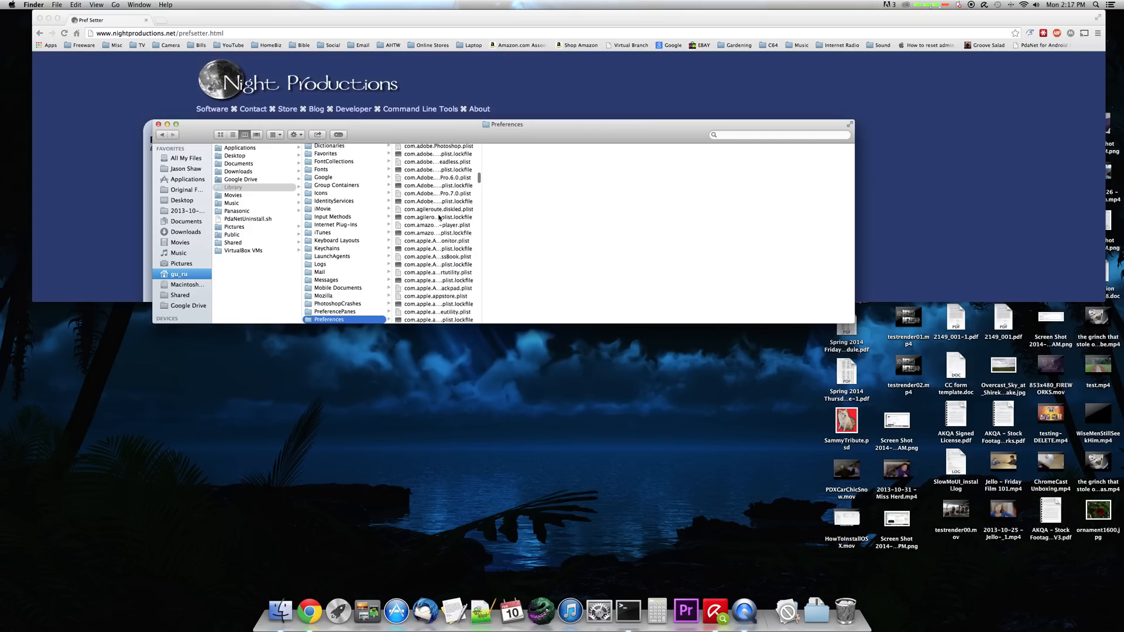
{"action": "scroll", "scroll_direction": "down", "scroll_amount": 3}
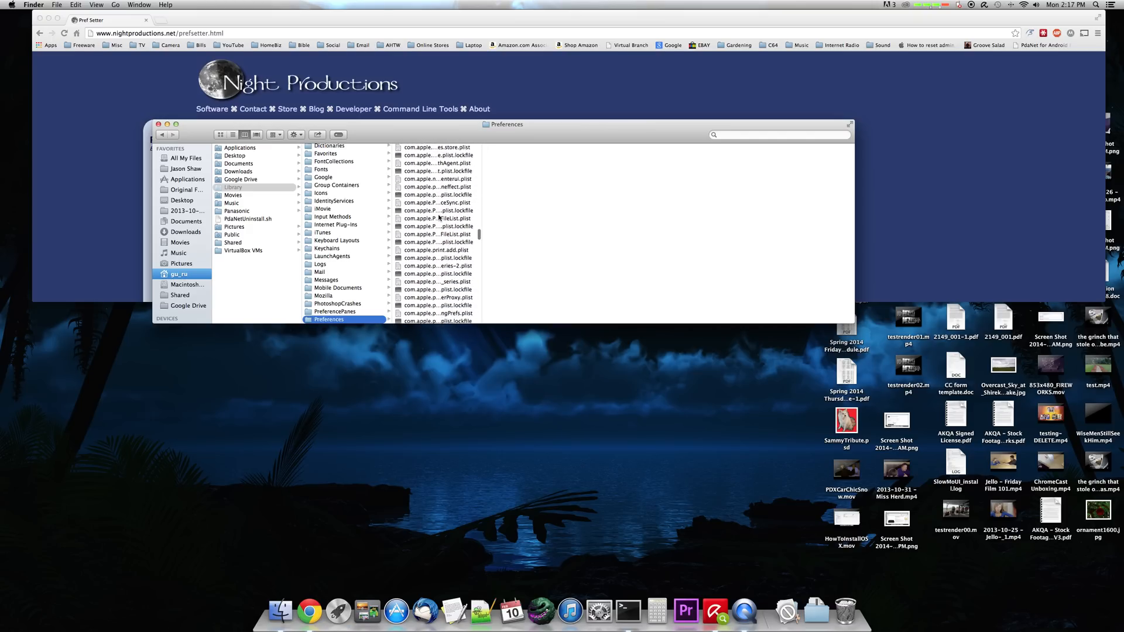
{"action": "scroll", "scroll_direction": "down", "scroll_amount": 3}
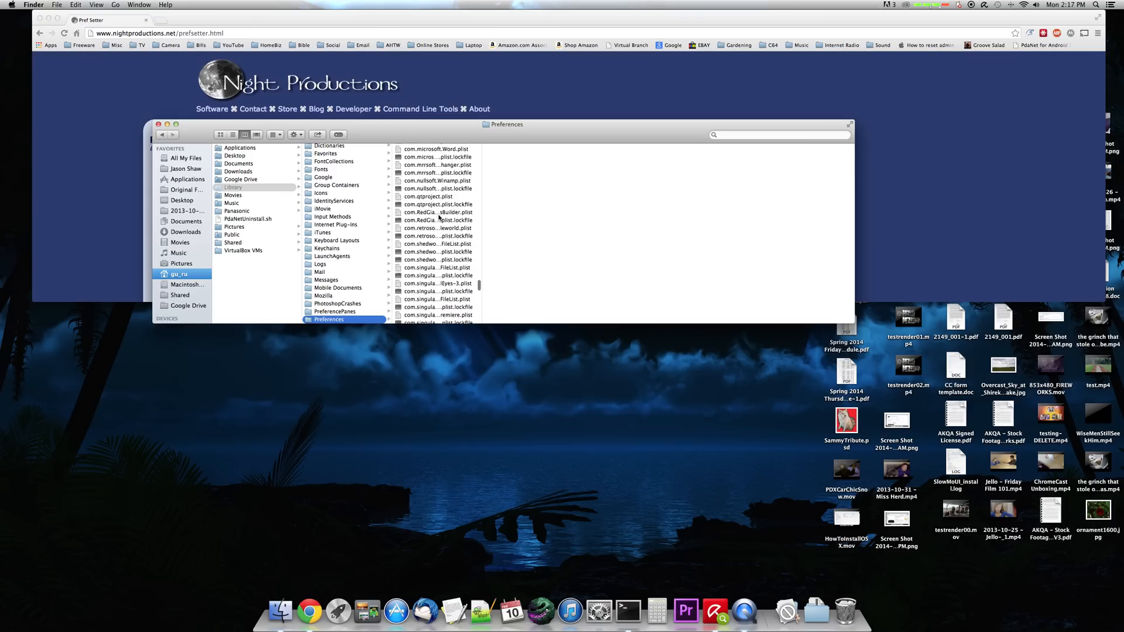
{"action": "scroll", "scroll_direction": "down", "scroll_amount": 3}
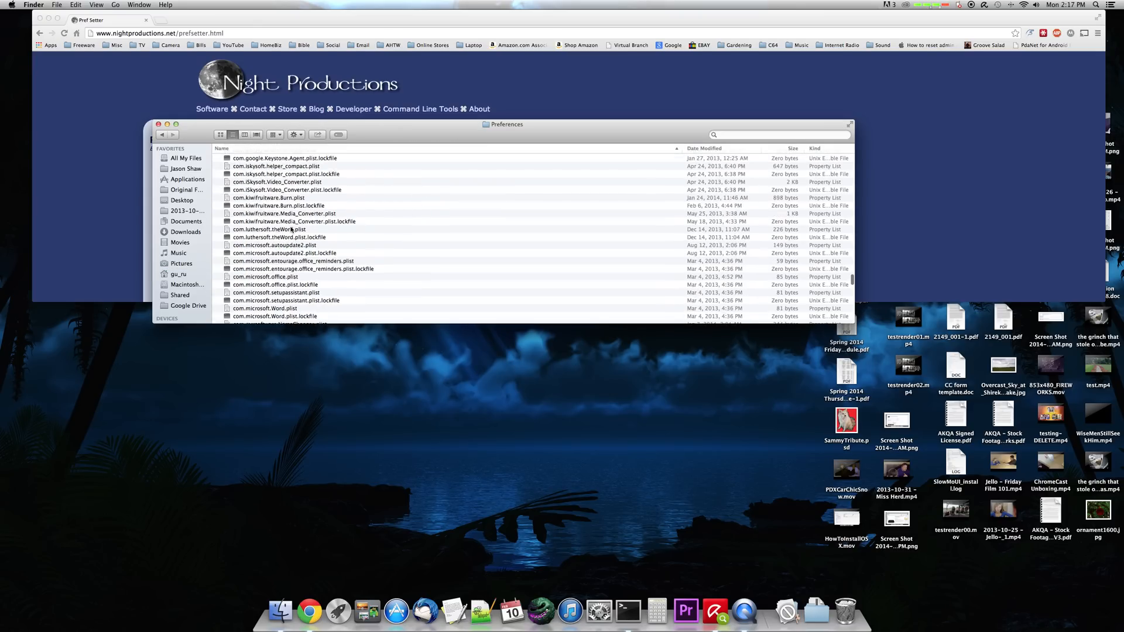
{"action": "scroll", "scroll_direction": "down", "scroll_amount": 3}
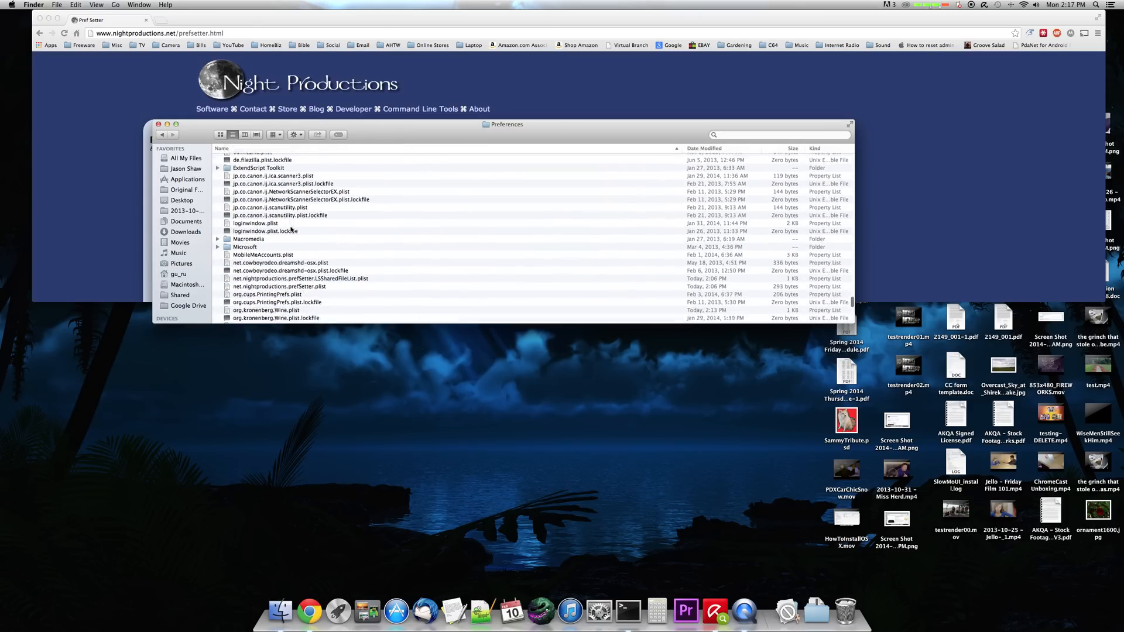
{"action": "scroll", "scroll_direction": "down", "scroll_amount": 3}
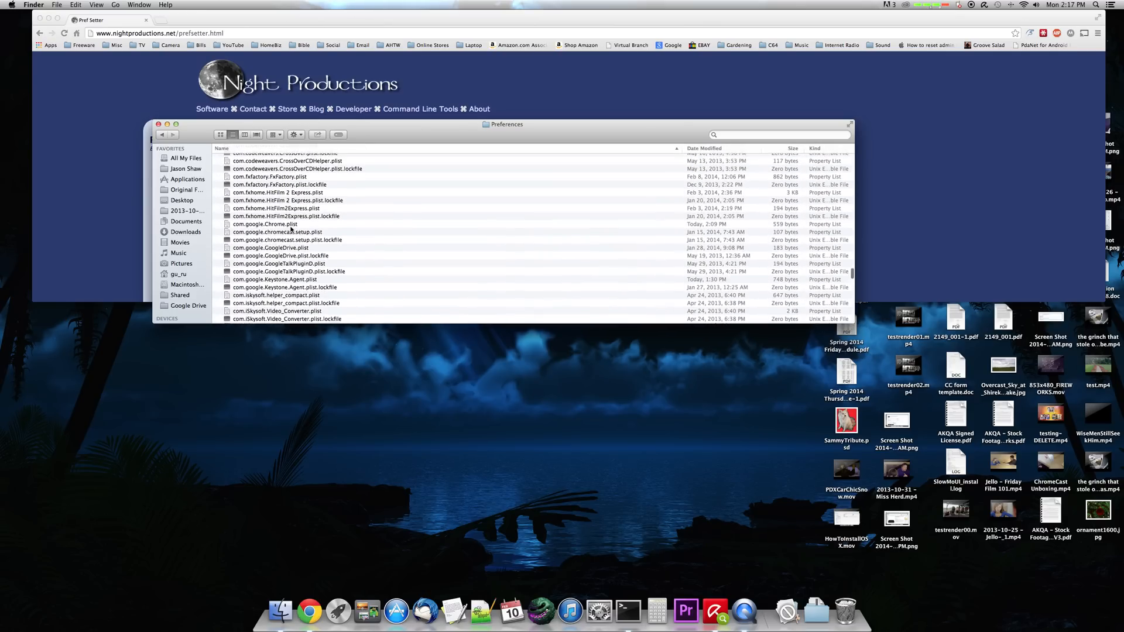
{"action": "left_click", "coordinate": [265, 225]}
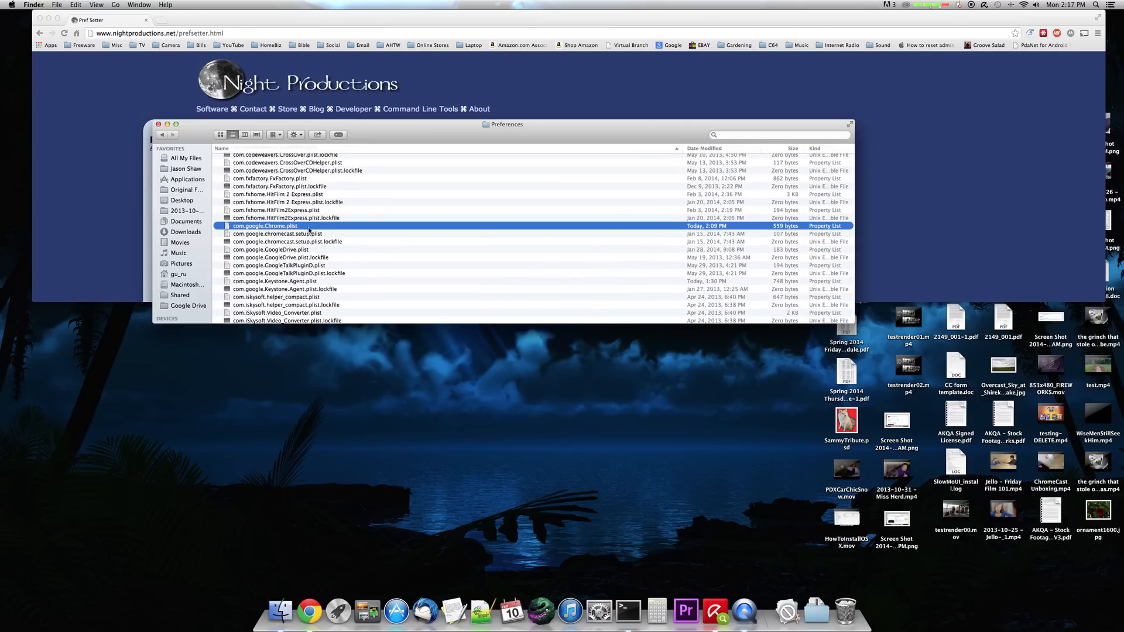
{"action": "mouse_move", "coordinate": [331, 231]}
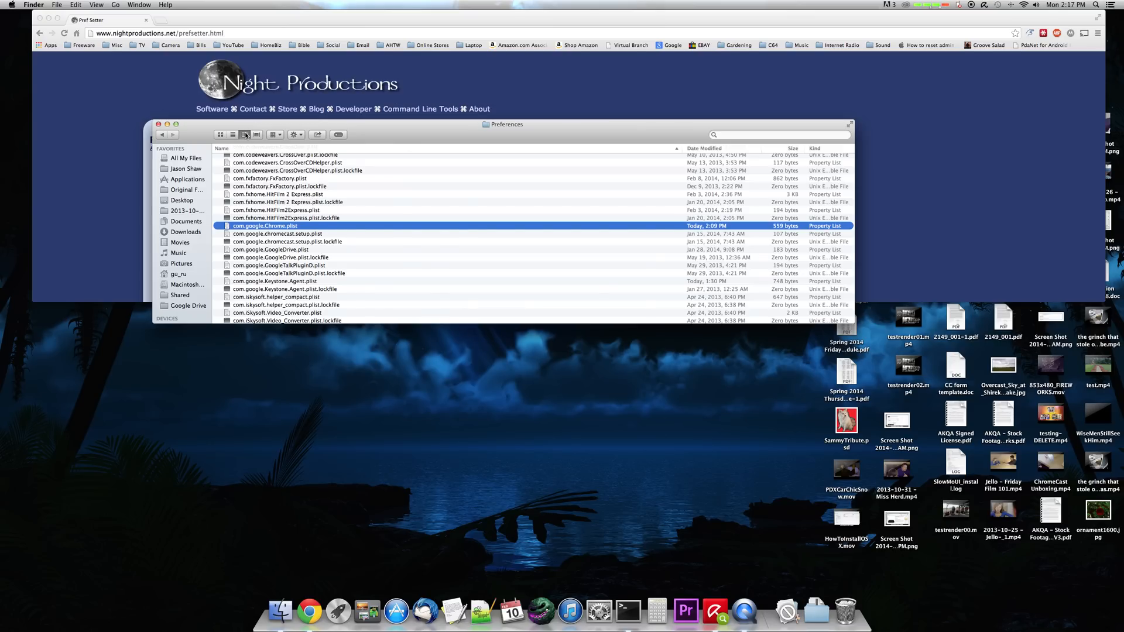
{"action": "left_click", "coordinate": [245, 134]}
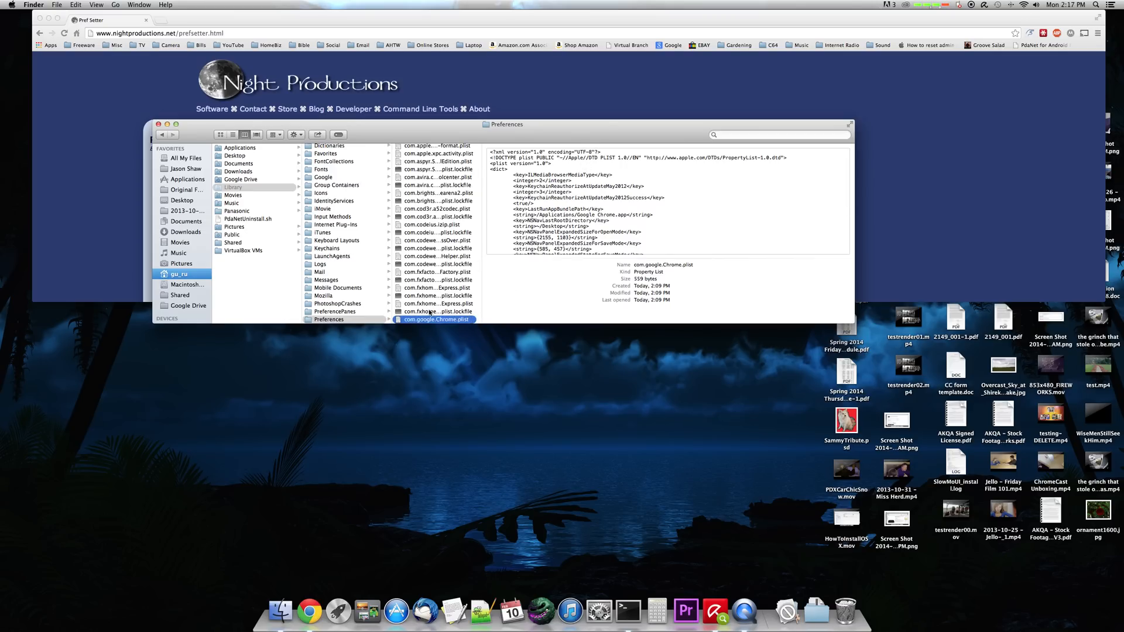
{"action": "right_click", "coordinate": [430, 319]}
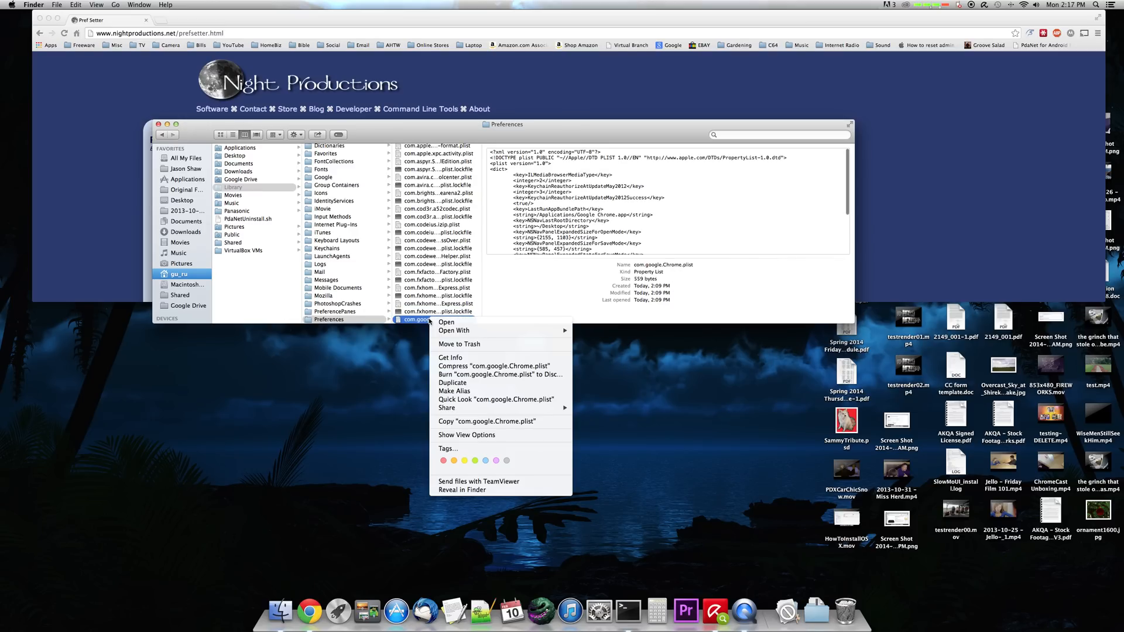
{"action": "left_click", "coordinate": [584, 337]}
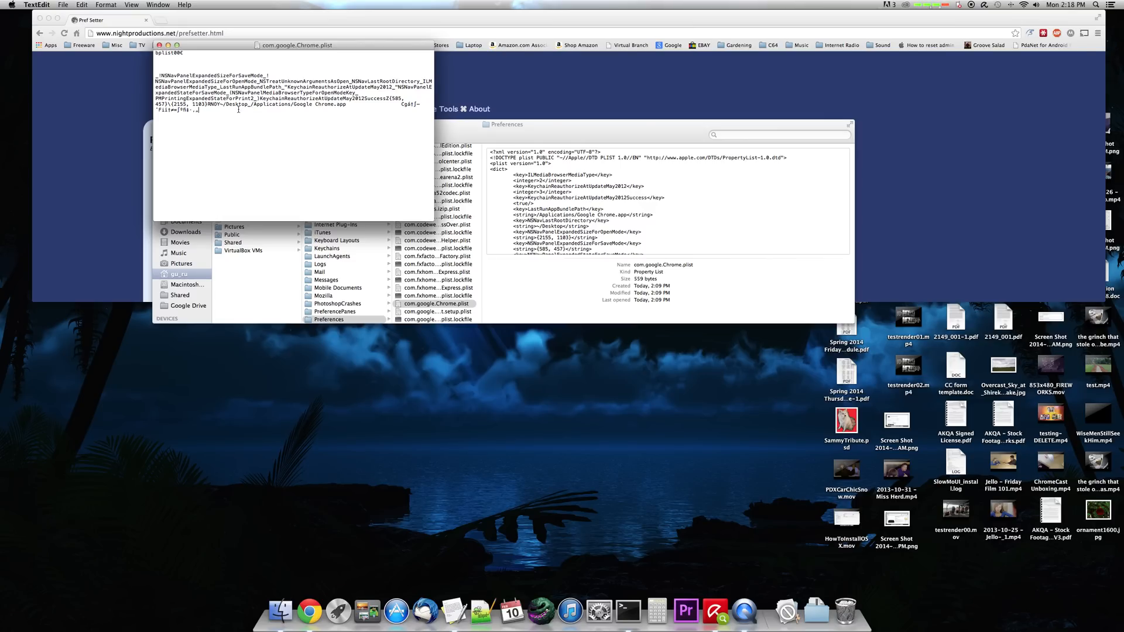
{"action": "key", "text": "cmd+a"}
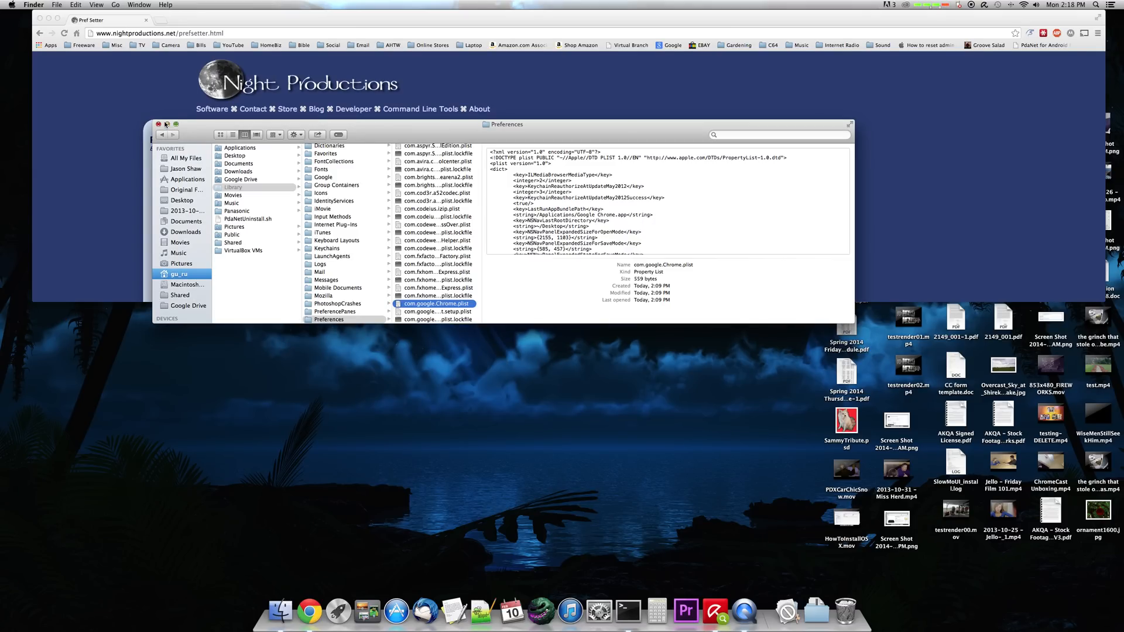
Close the Preferences Finder window and bring Chrome's Pref Setter page to the front.
{"action": "left_click", "coordinate": [158, 124]}
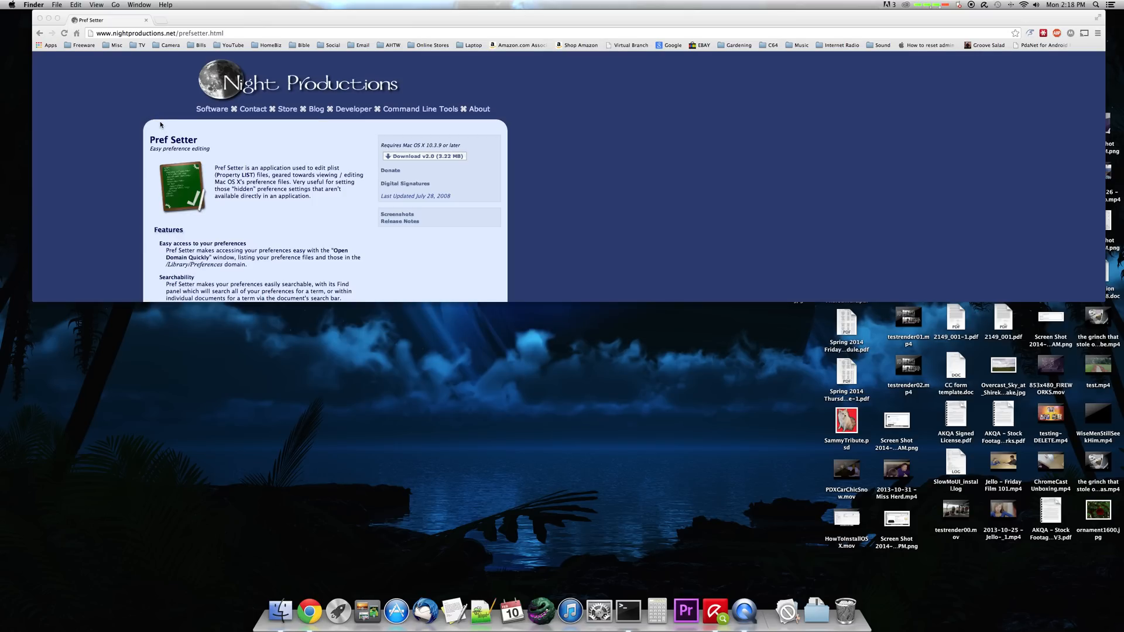
{"action": "left_click", "coordinate": [415, 287]}
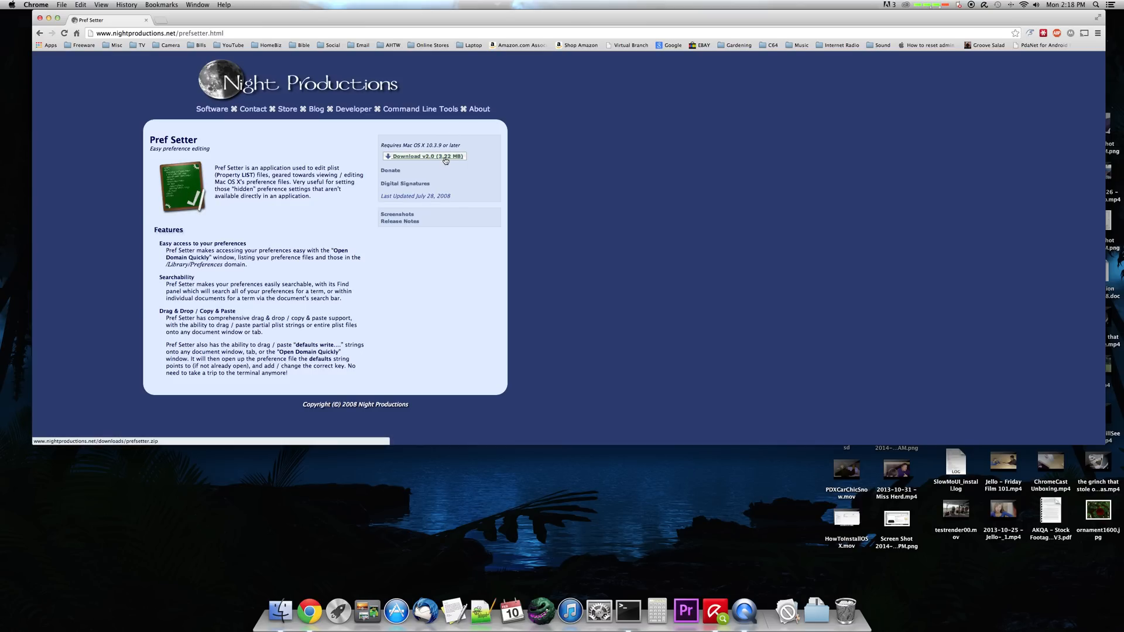
{"action": "mouse_move", "coordinate": [445, 161]}
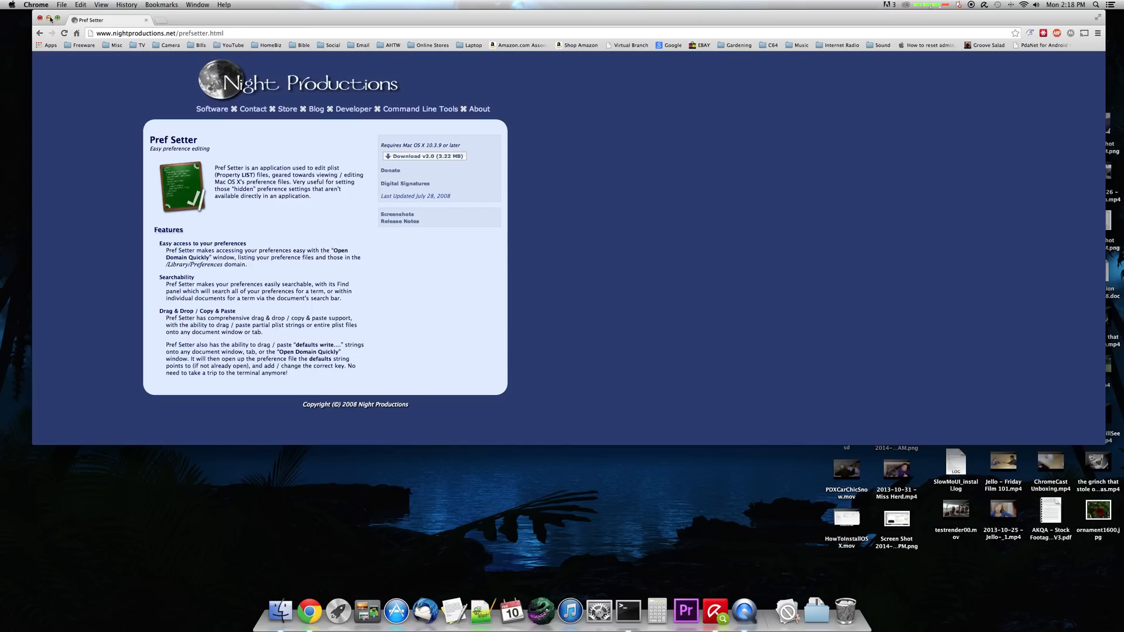
{"action": "mouse_move", "coordinate": [201, 125]}
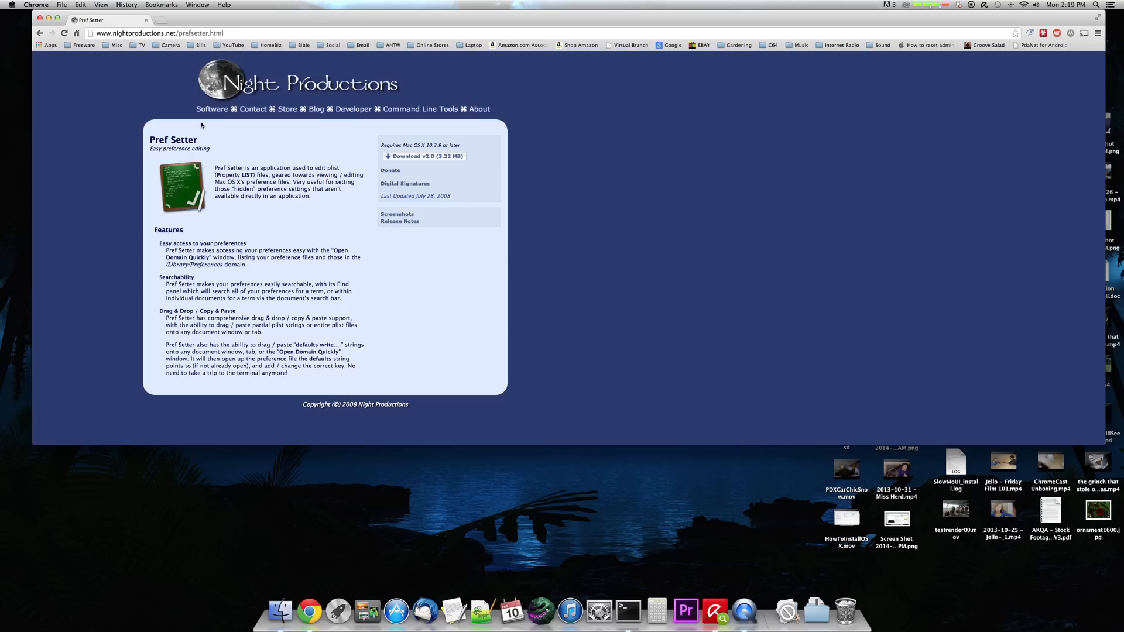
{"action": "mouse_move", "coordinate": [338, 612]}
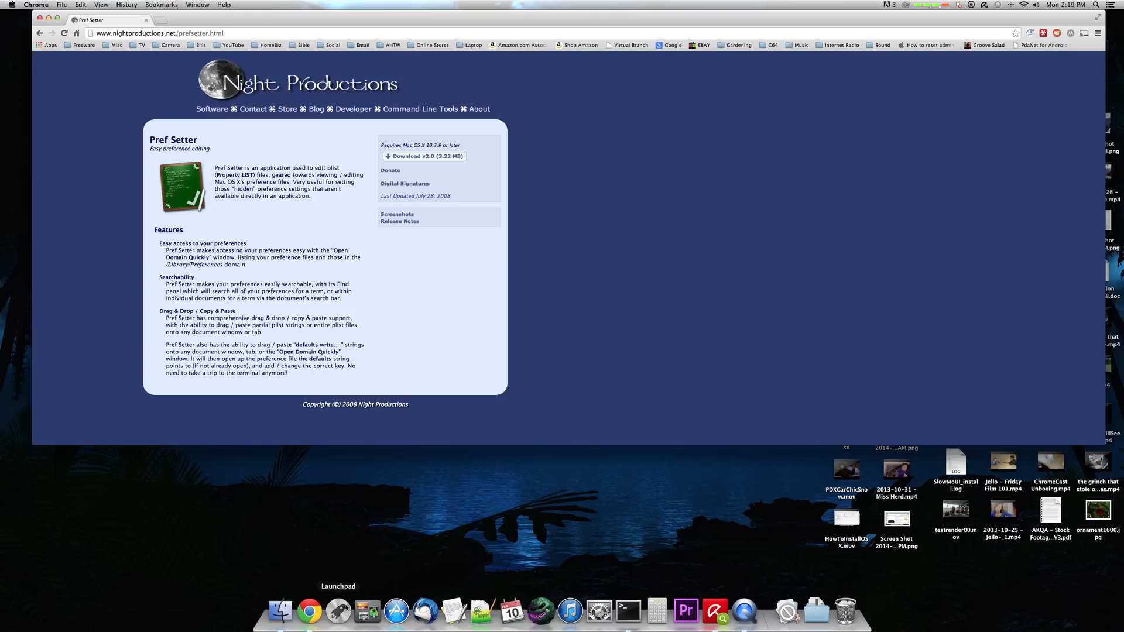
{"action": "mouse_move", "coordinate": [103, 85]}
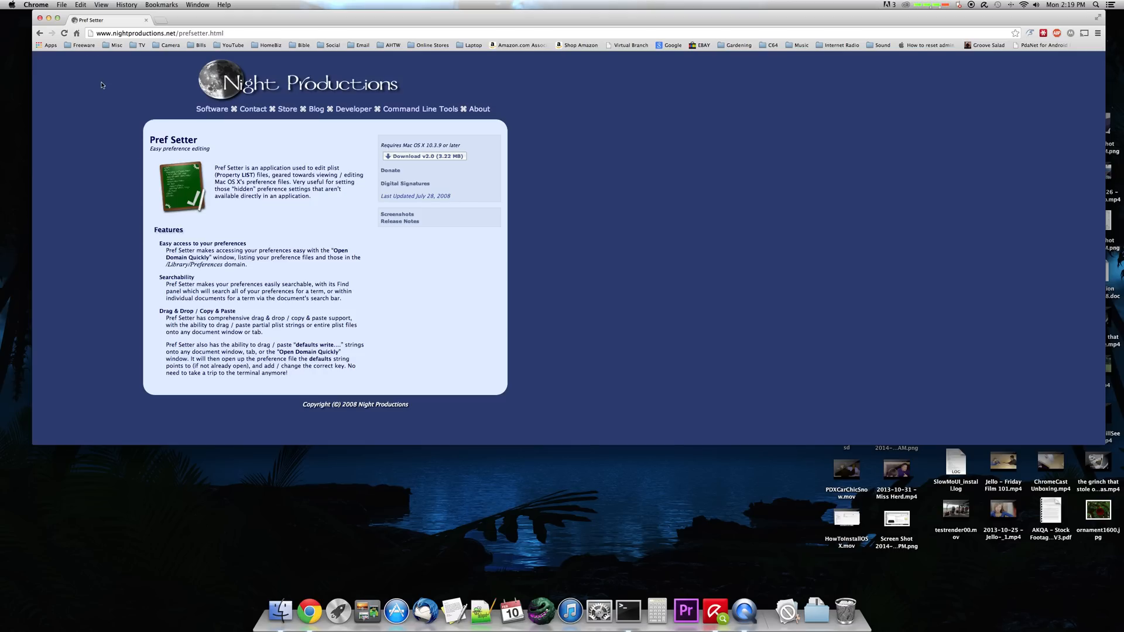
Quit Google Chrome from its application menu.
{"action": "left_click", "coordinate": [34, 4]}
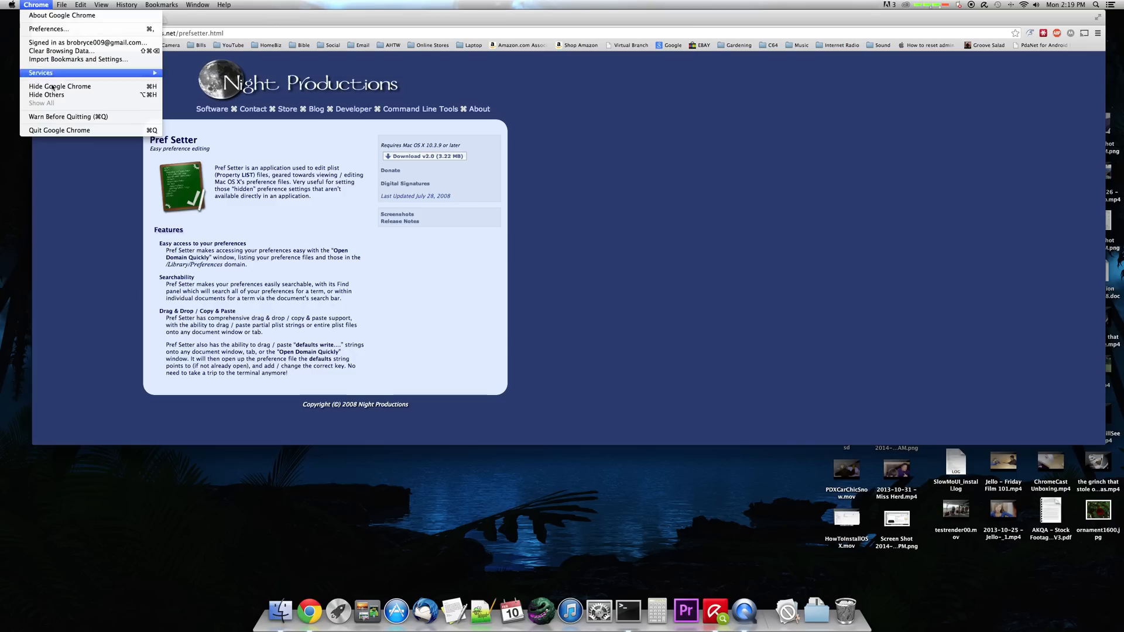
{"action": "mouse_move", "coordinate": [63, 134]}
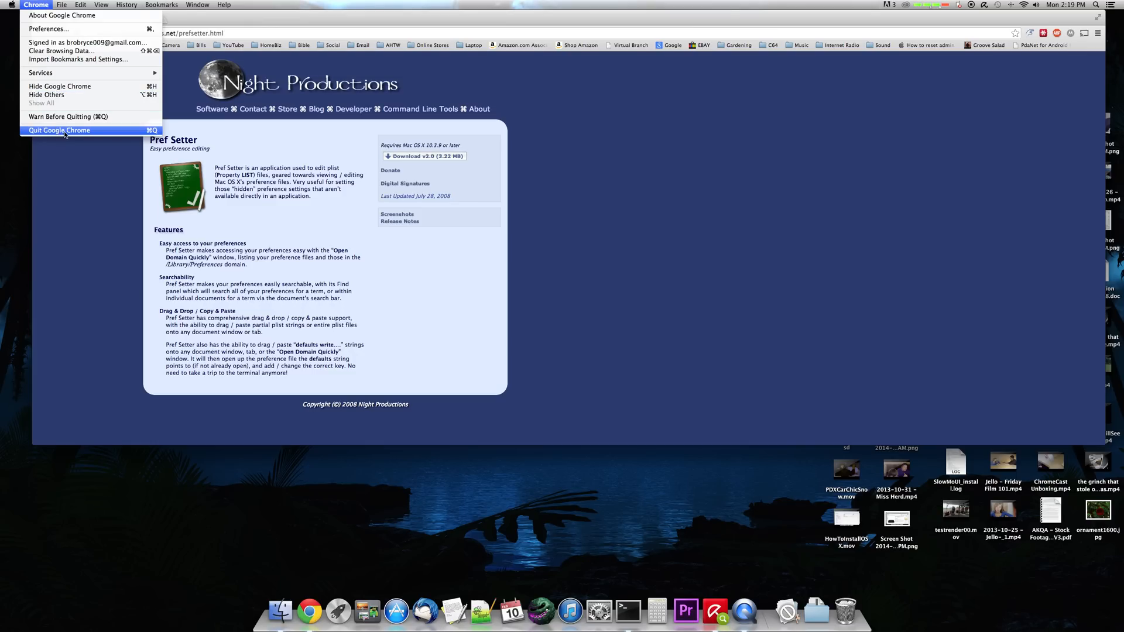
{"action": "left_click", "coordinate": [59, 130]}
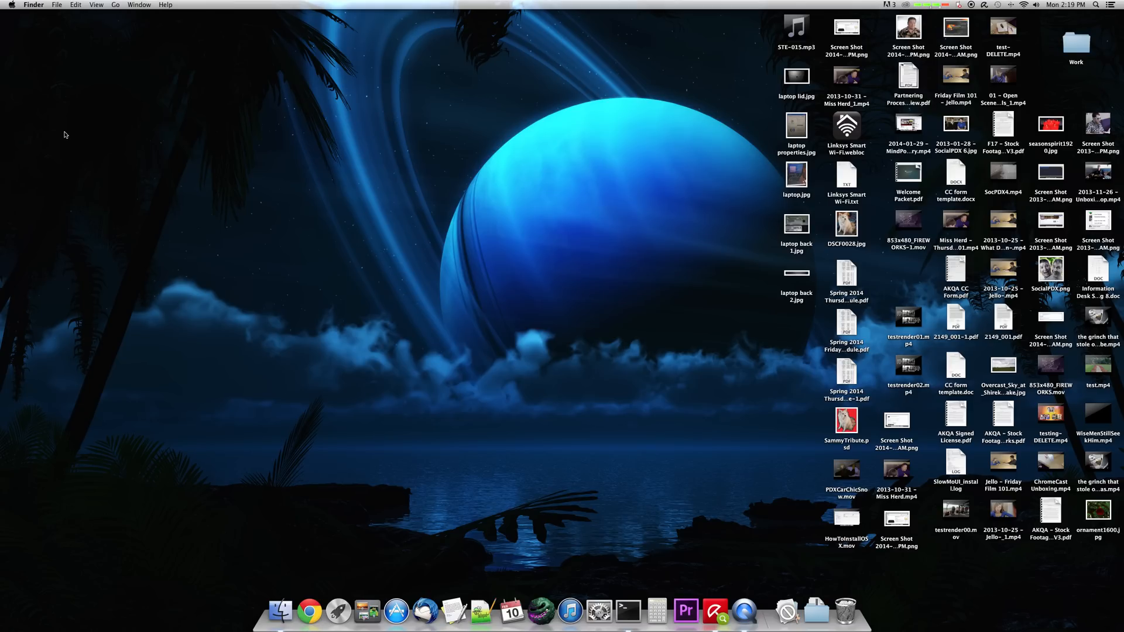
Launch Pref Setter from Launchpad and pick com.google.Chrome in Open Domain Quickly.
{"action": "left_click", "coordinate": [339, 615]}
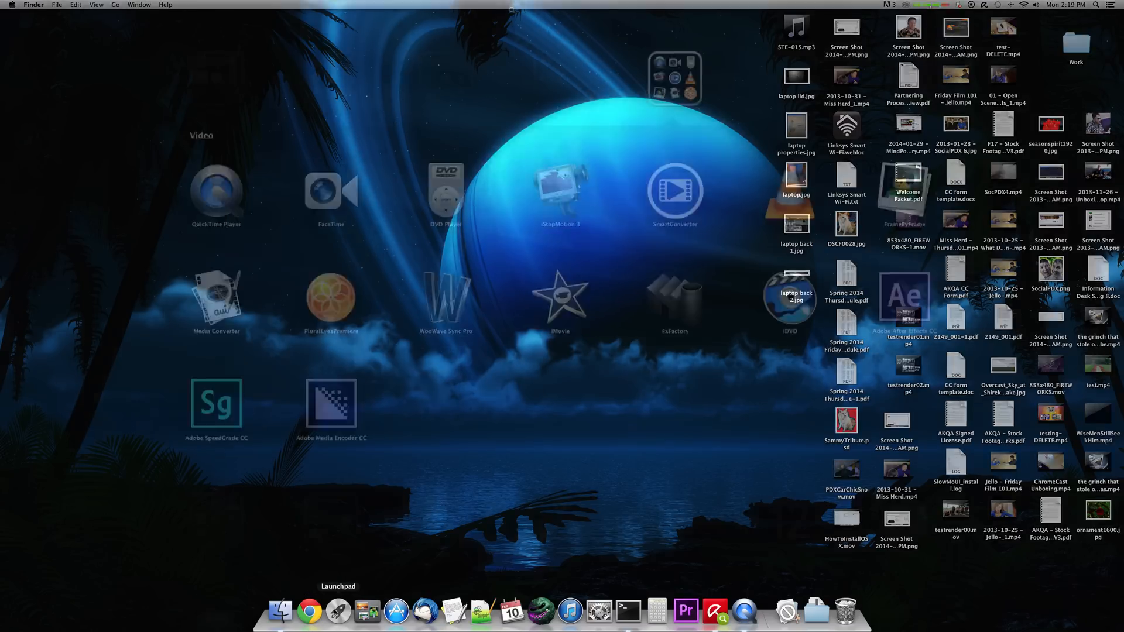
{"action": "left_click", "coordinate": [339, 614]}
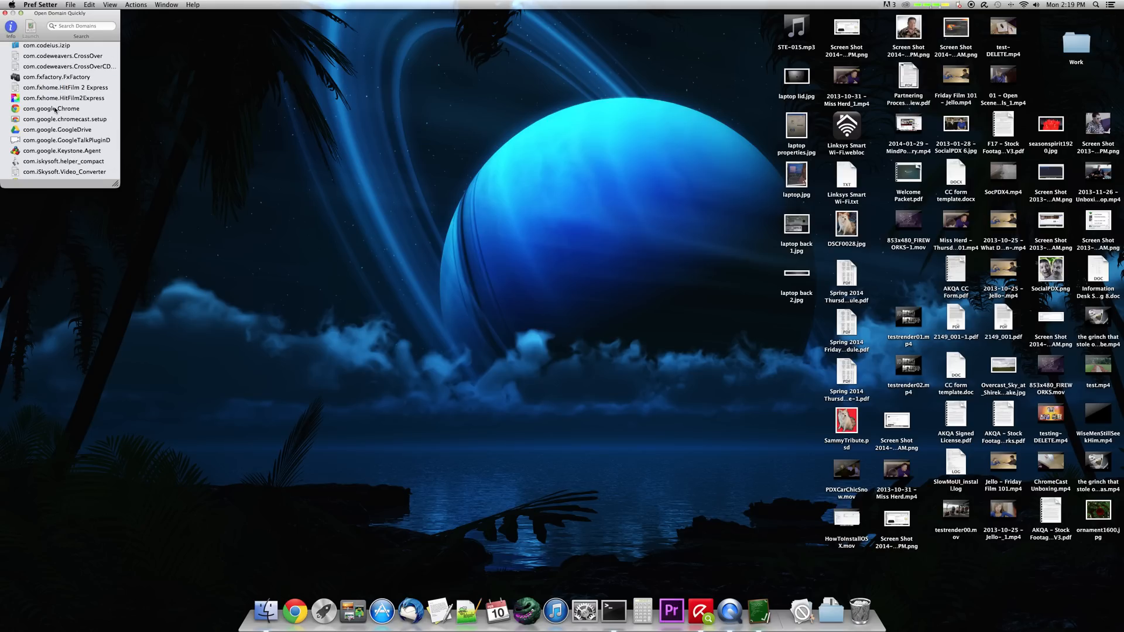
{"action": "left_click", "coordinate": [56, 109]}
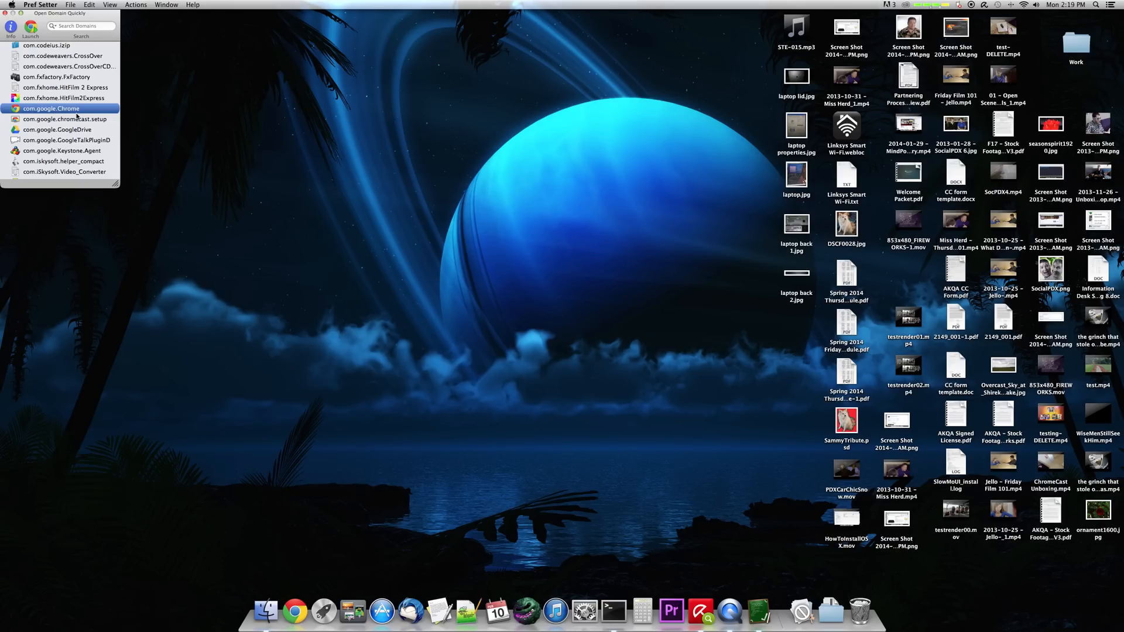
Open com.google.Chrome.plist and select its last key, PMPrintingExpandedStateForPrint2.
{"action": "double_click", "coordinate": [54, 108]}
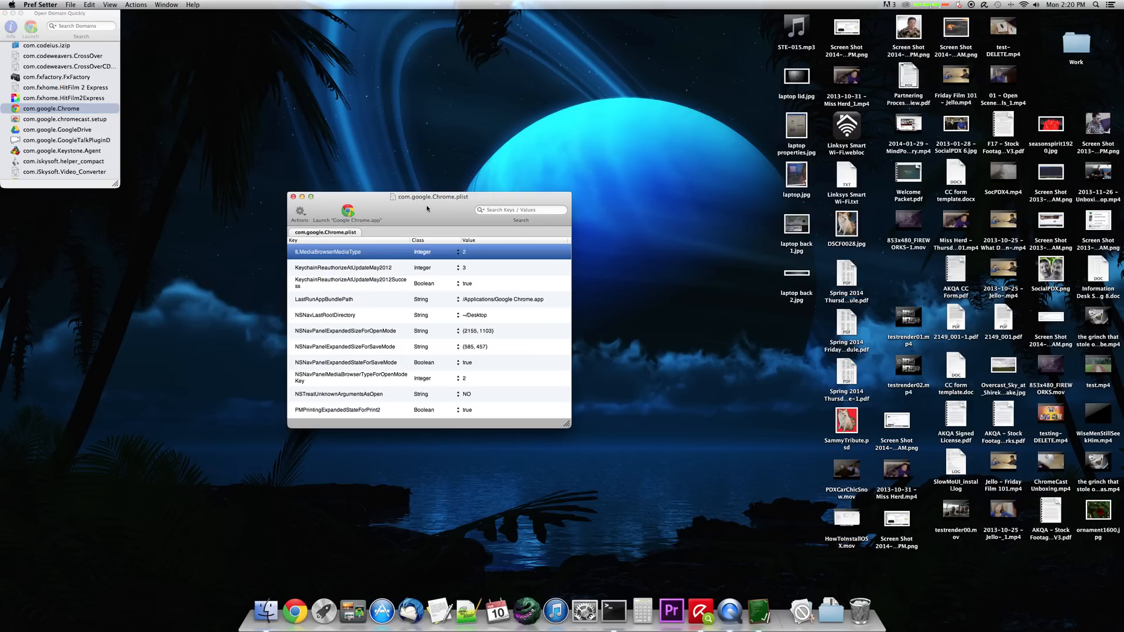
{"action": "mouse_move", "coordinate": [453, 202]}
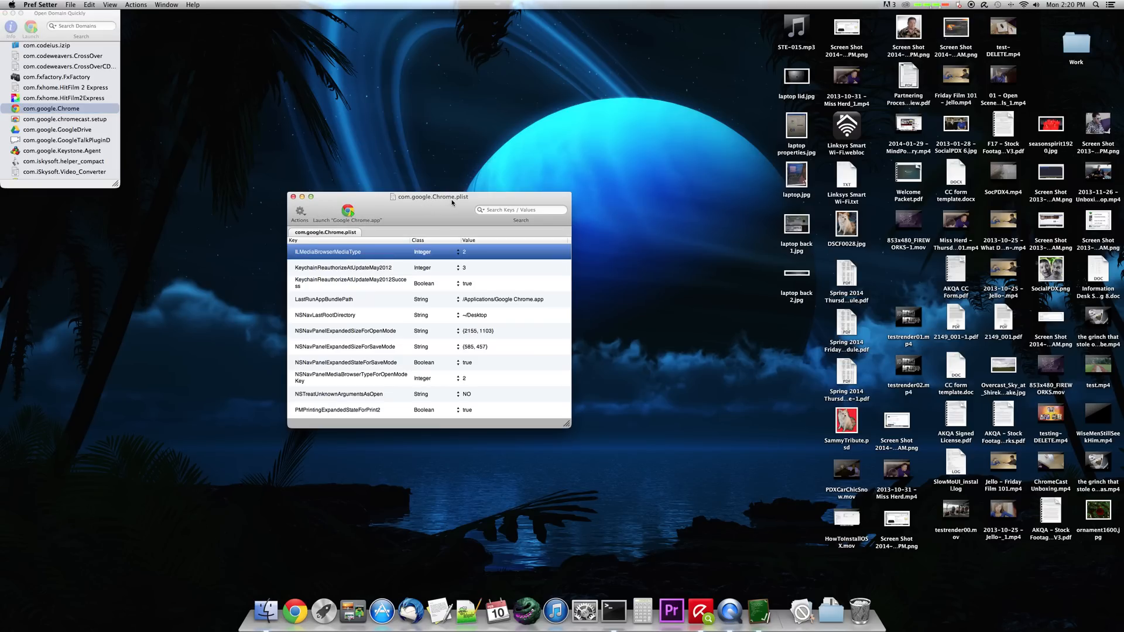
{"action": "mouse_move", "coordinate": [441, 269]}
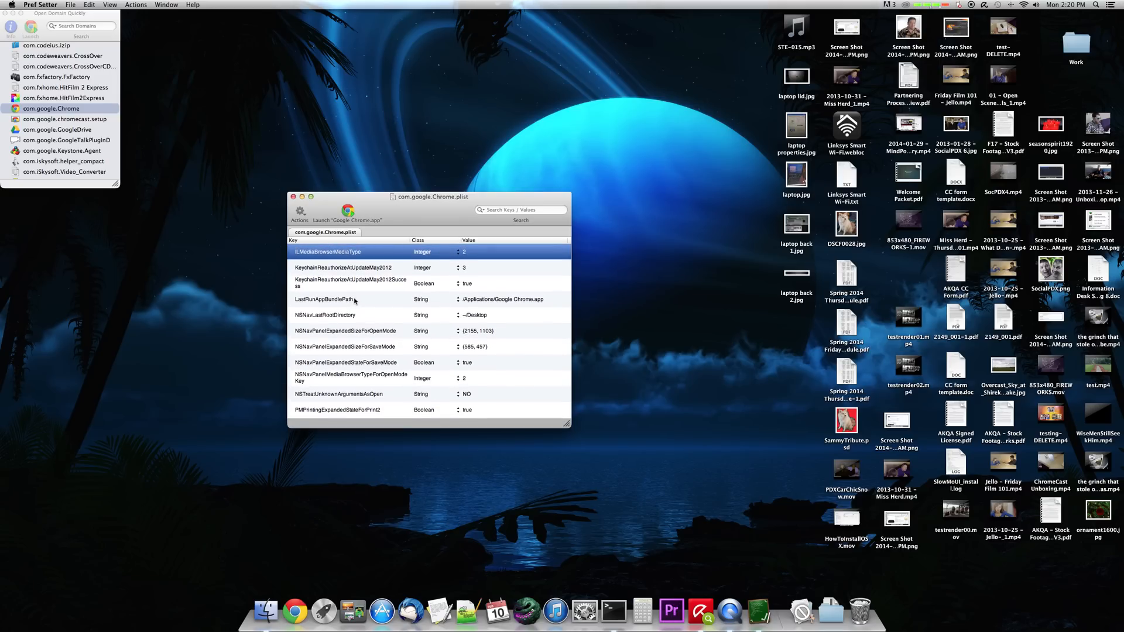
{"action": "left_click", "coordinate": [337, 410]}
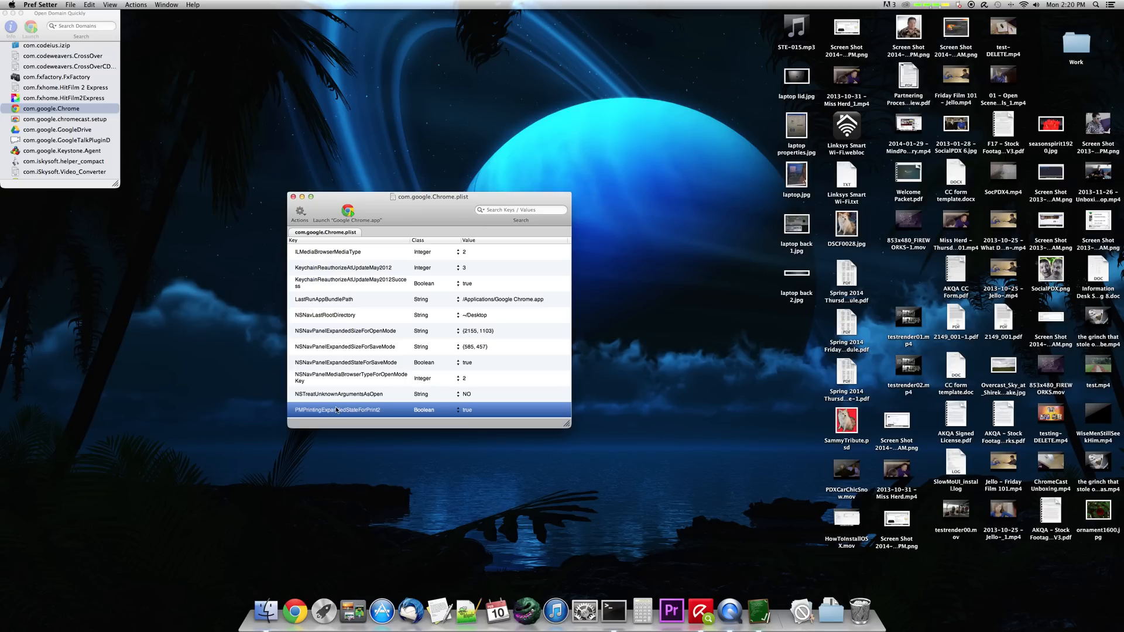
{"action": "mouse_move", "coordinate": [341, 229]}
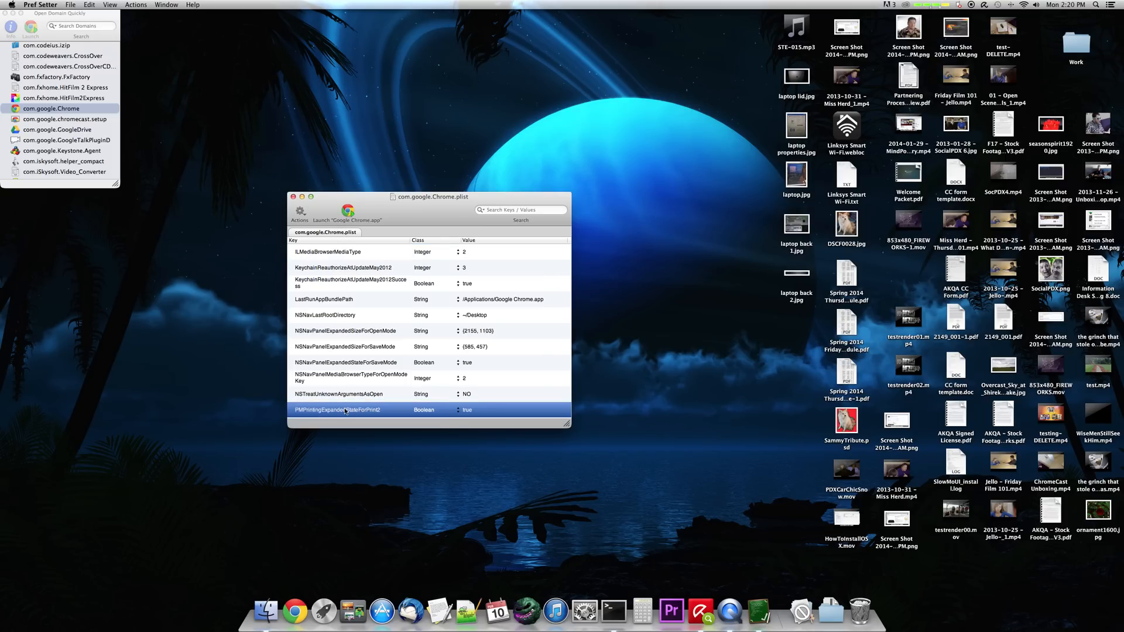
{"action": "mouse_move", "coordinate": [299, 212]}
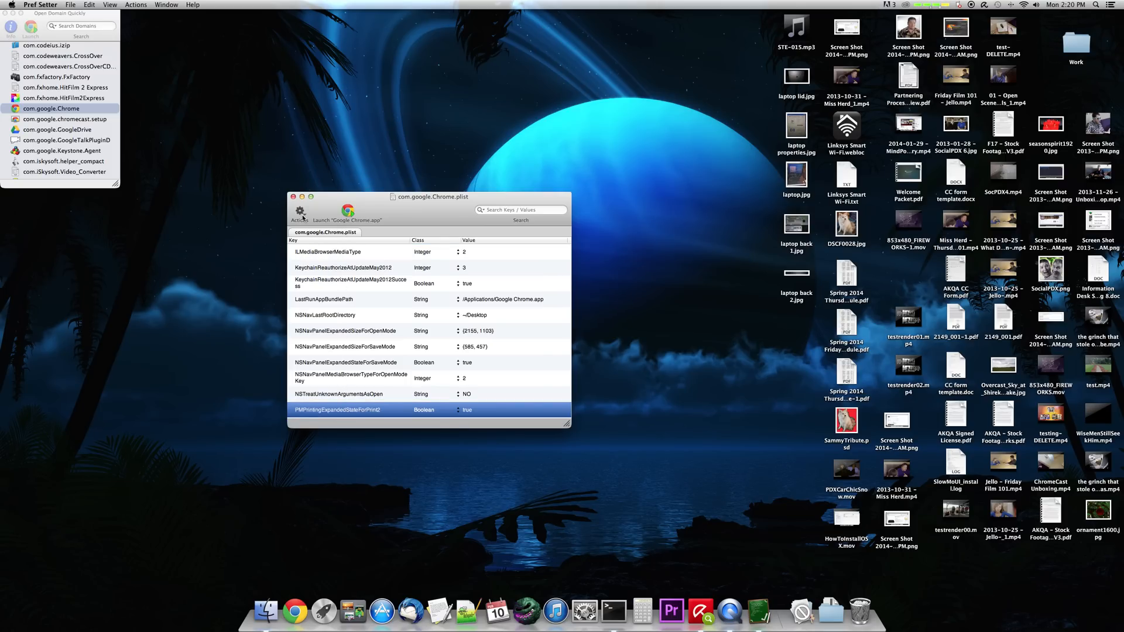
Add key IncognitoModeAvailability, class Integer, value 1 to Chrome's plist.
{"action": "left_click", "coordinate": [299, 210]}
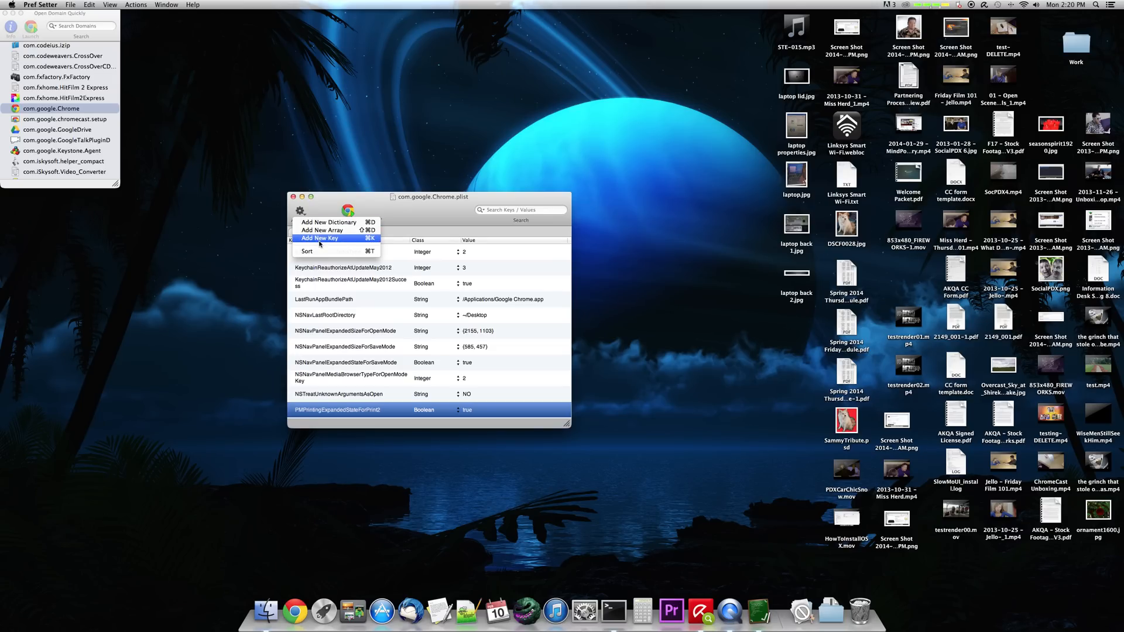
{"action": "left_click", "coordinate": [319, 238]}
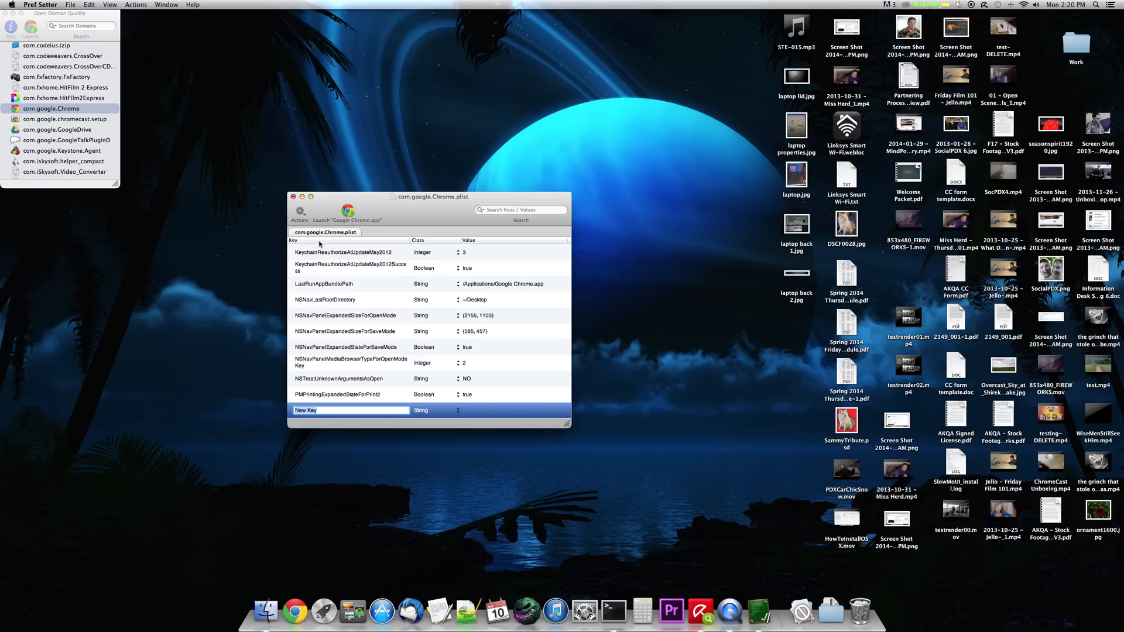
{"action": "type", "text": "IncognitoModeAvailability"}
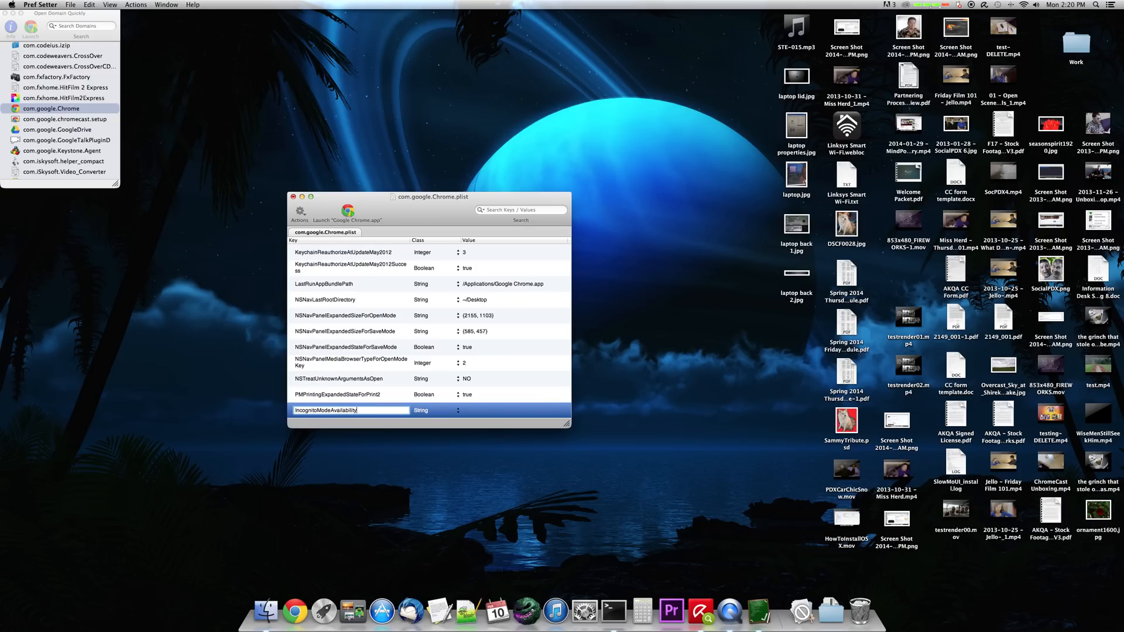
{"action": "left_click", "coordinate": [457, 409]}
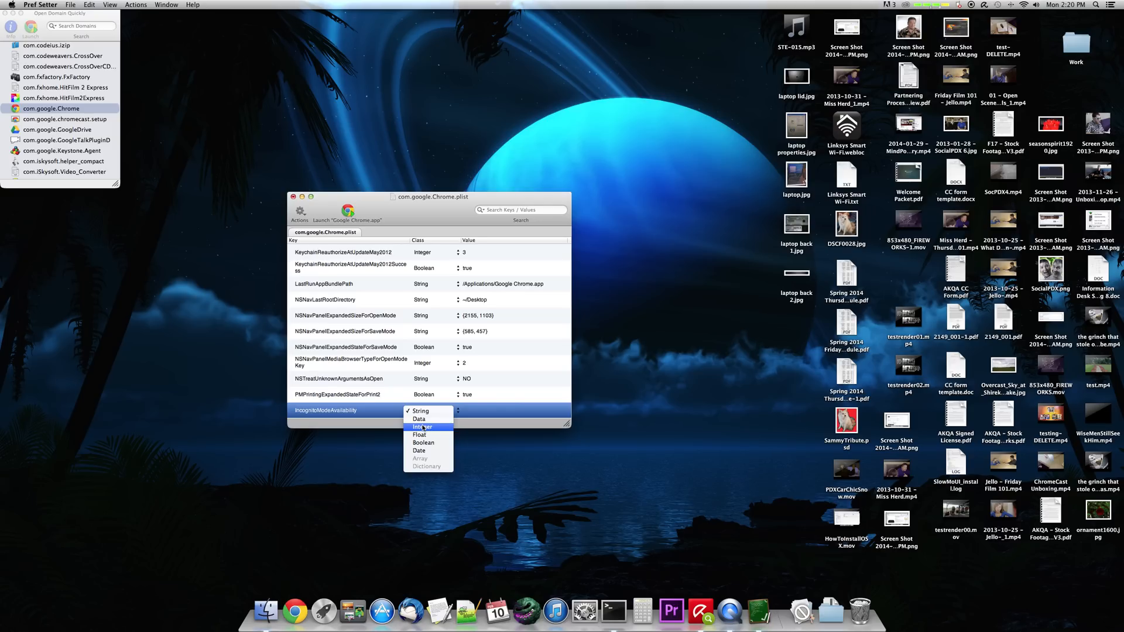
{"action": "left_click", "coordinate": [419, 426]}
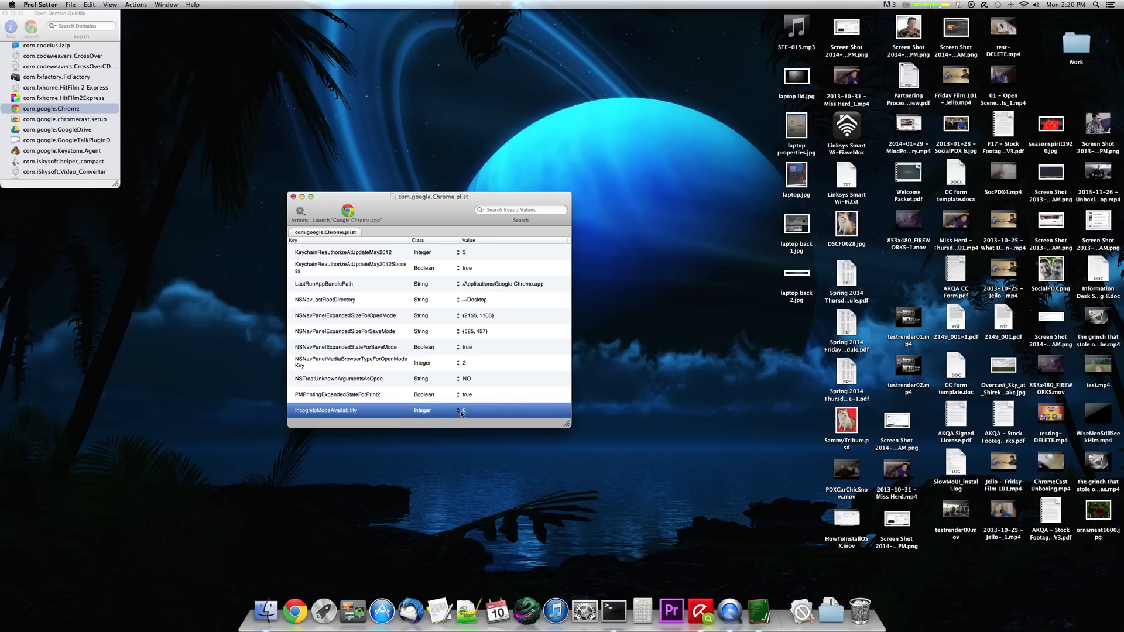
{"action": "double_click", "coordinate": [464, 410]}
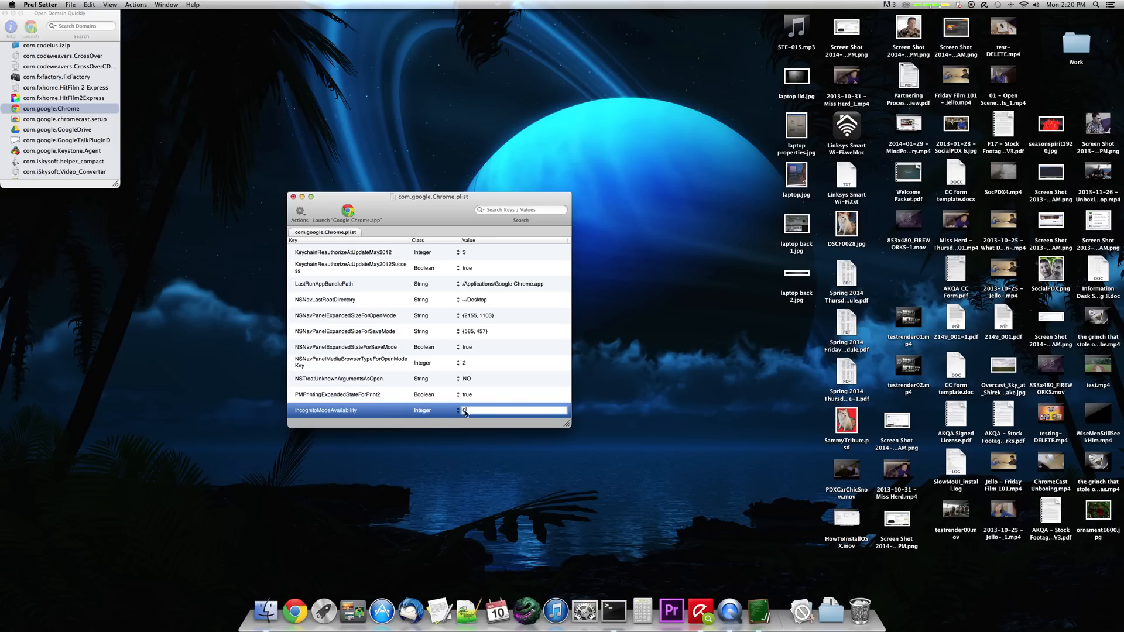
{"action": "type", "text": "1"}
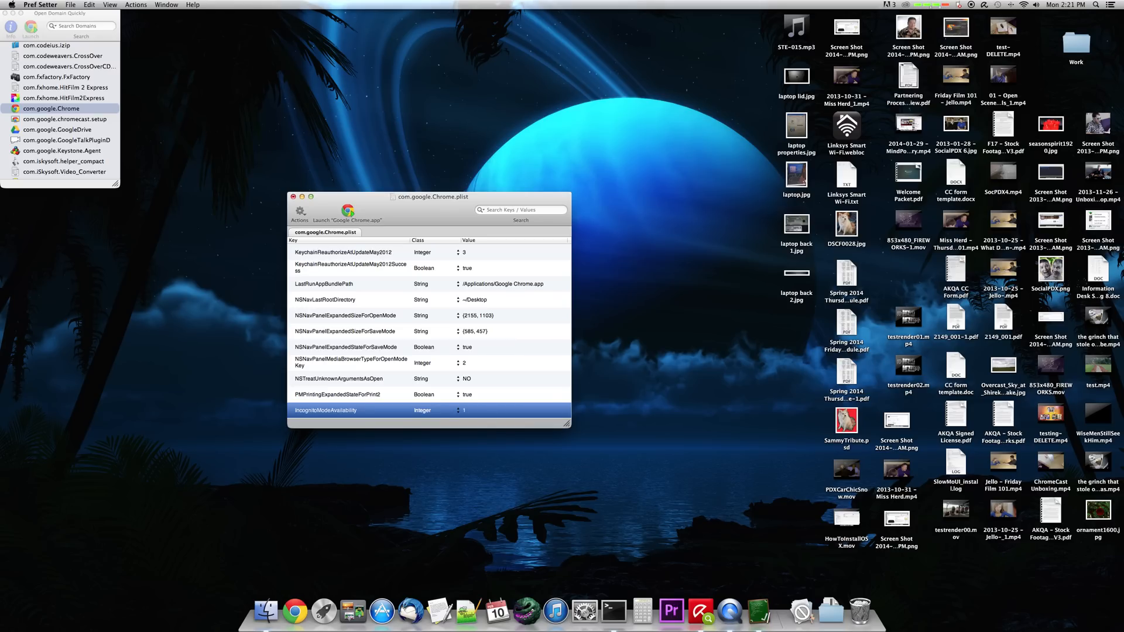
{"action": "mouse_move", "coordinate": [471, 381]}
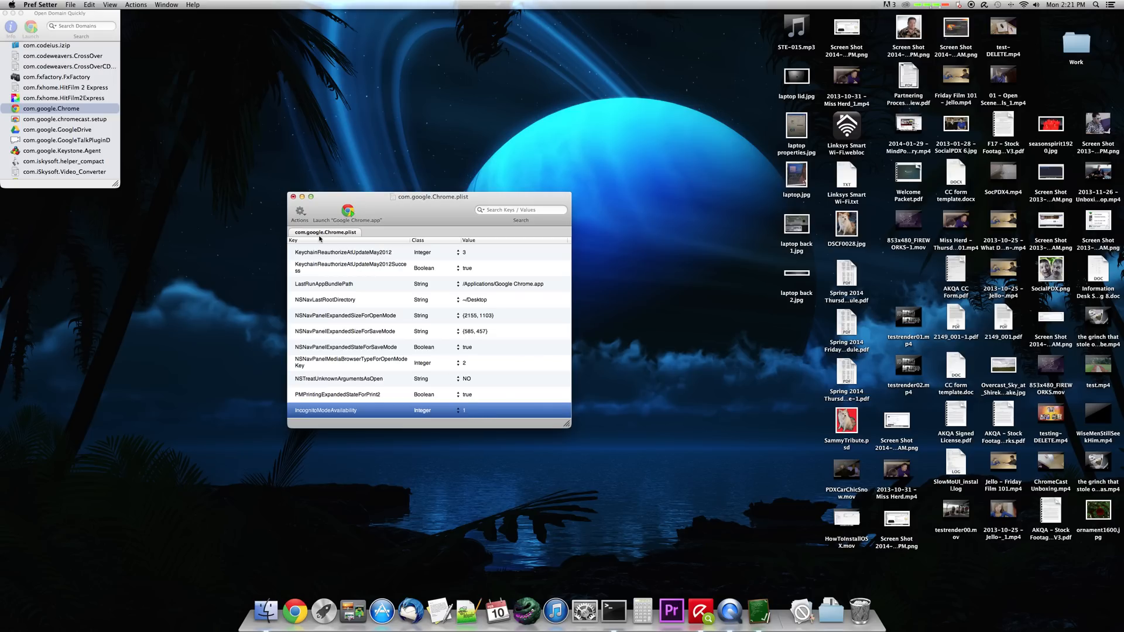
{"action": "mouse_move", "coordinate": [333, 198]}
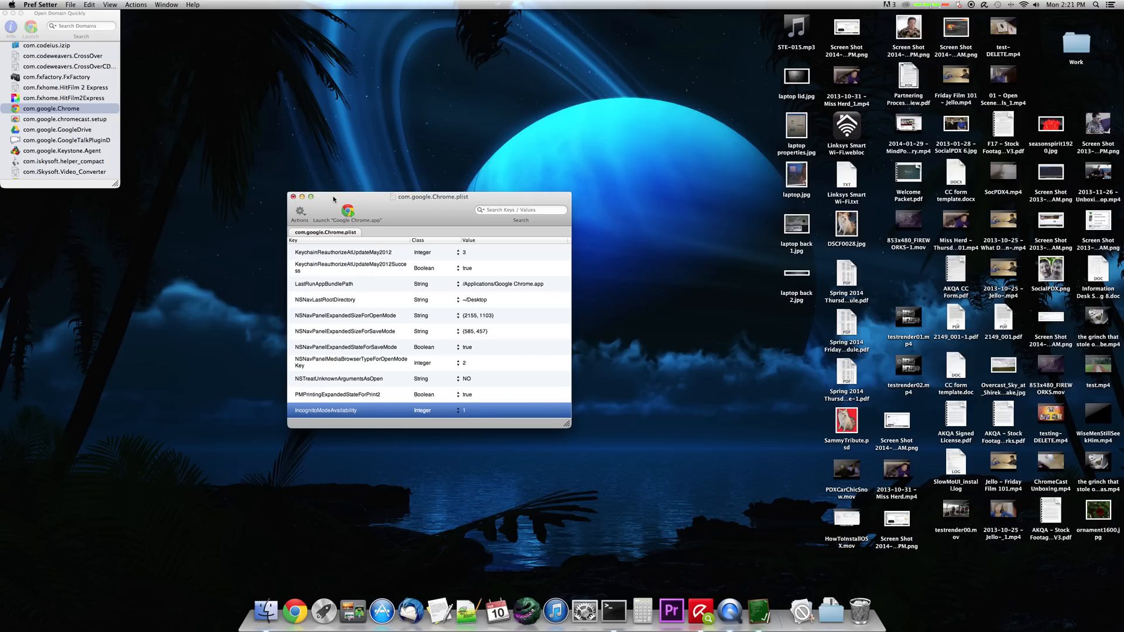
{"action": "mouse_move", "coordinate": [316, 271]}
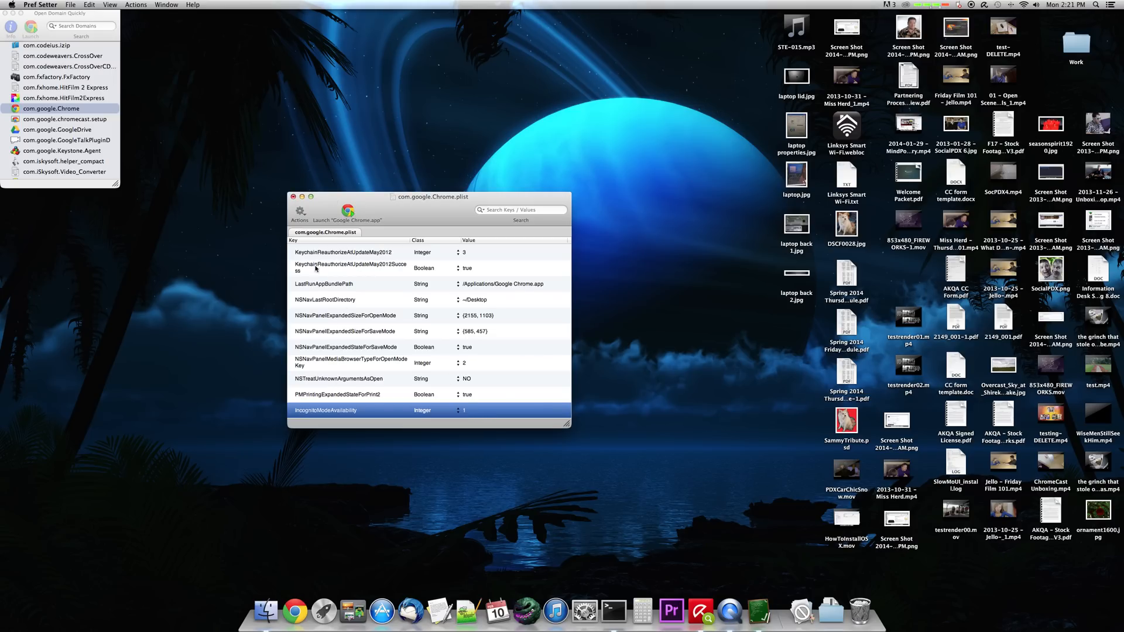
{"action": "mouse_move", "coordinate": [329, 209]}
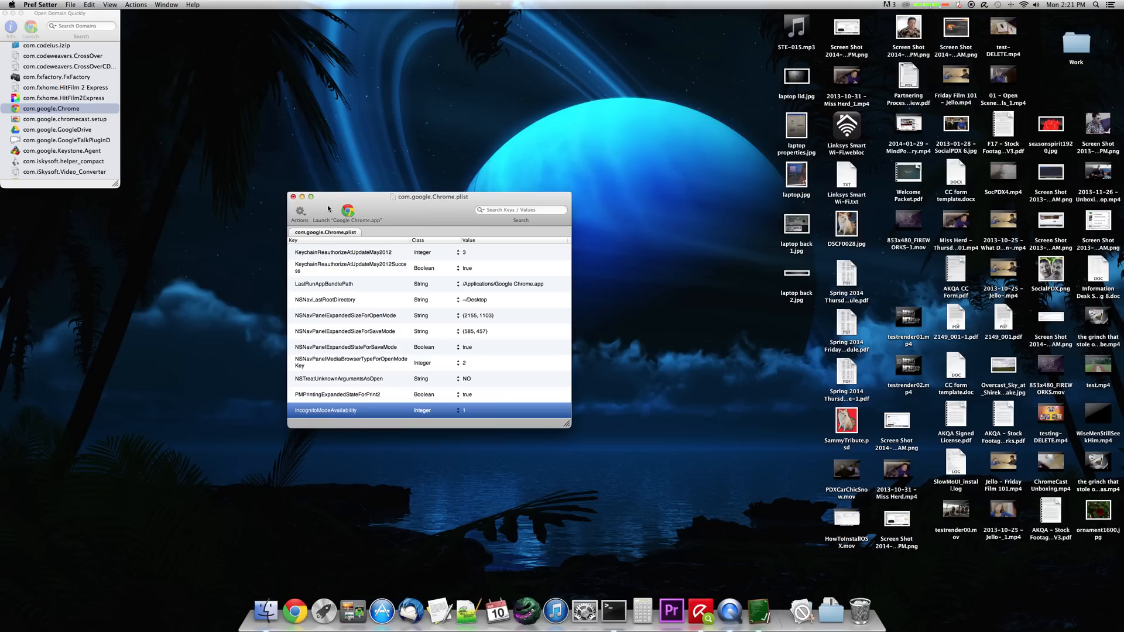
Open Pref Setter's File menu to save the Chrome plist.
{"action": "left_click", "coordinate": [68, 5]}
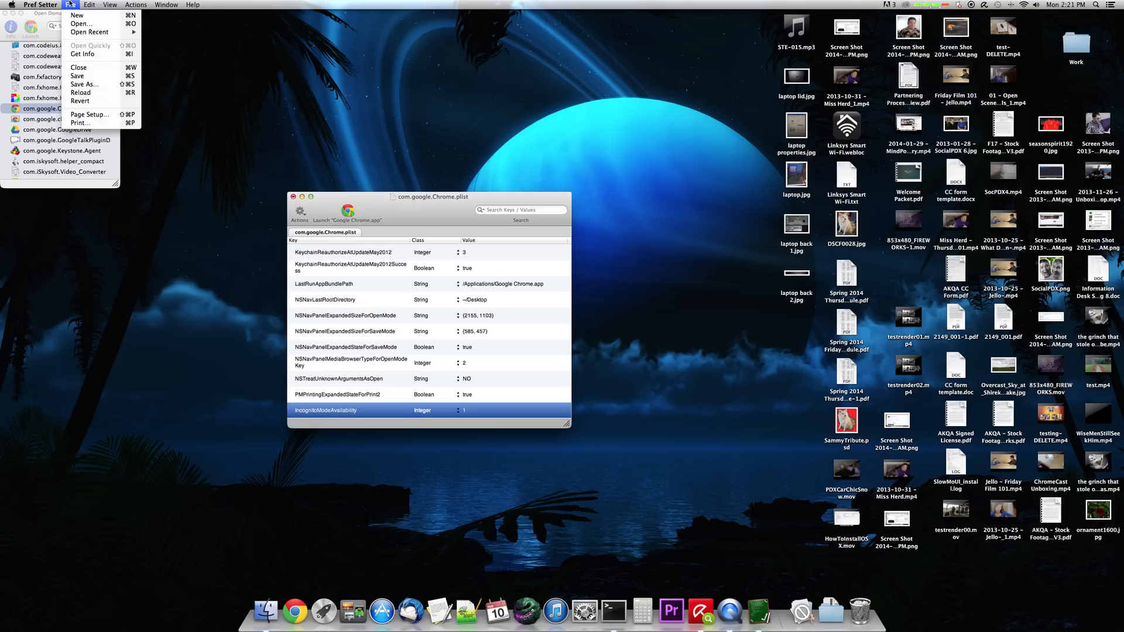
{"action": "mouse_move", "coordinate": [79, 76]}
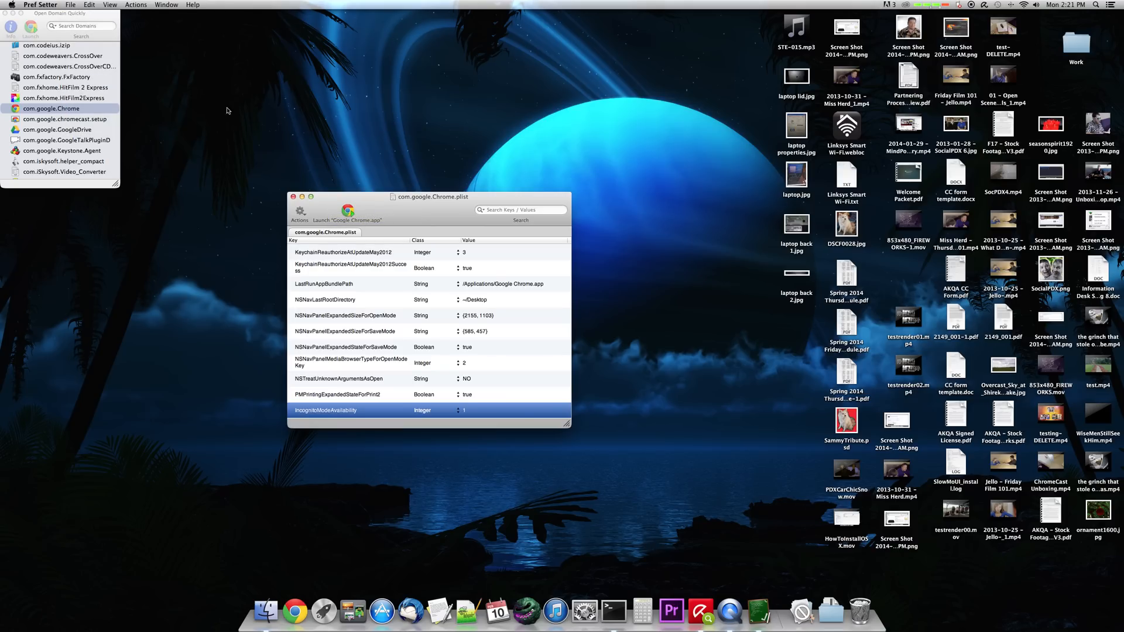
{"action": "mouse_move", "coordinate": [347, 211]}
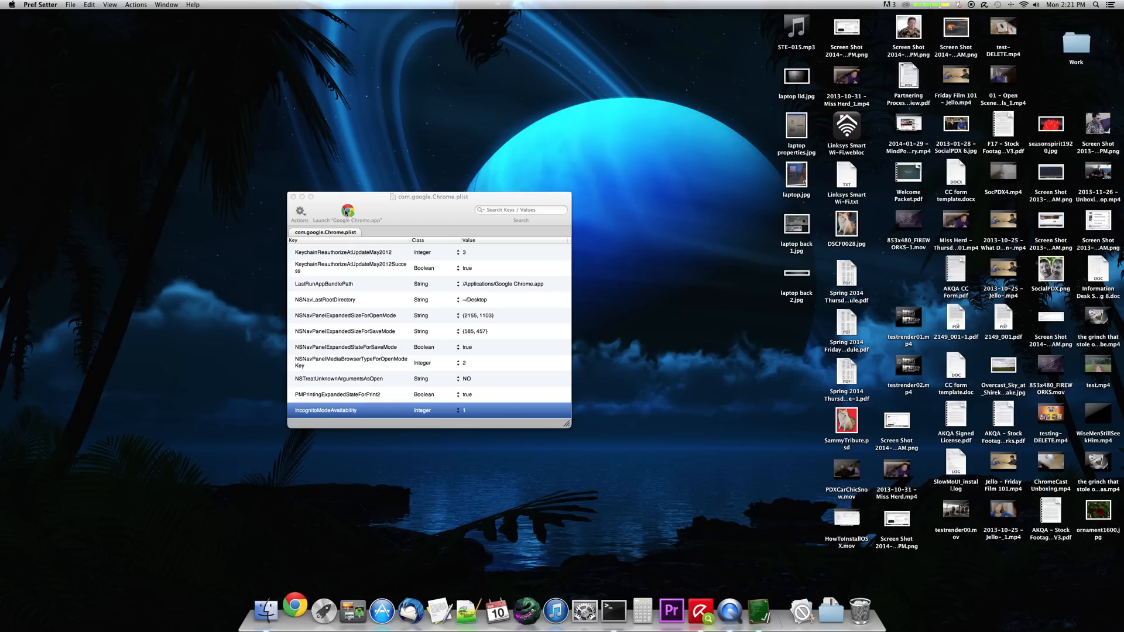
Relaunch Chrome and verify New Incognito Window is greyed out in the File menu.
{"action": "left_click", "coordinate": [348, 211]}
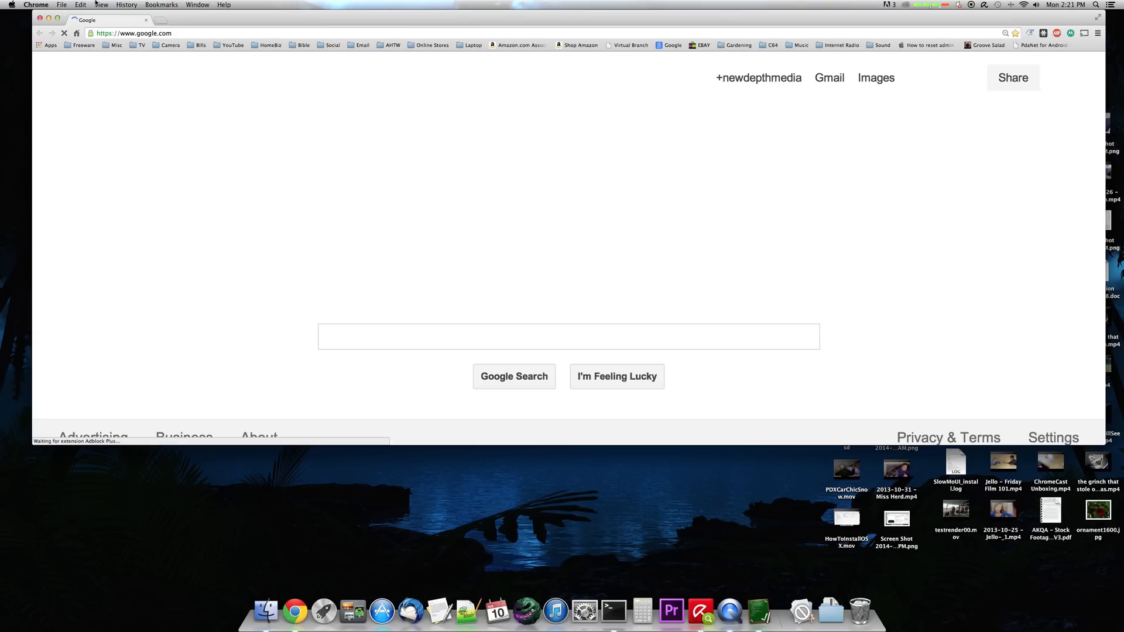
{"action": "left_click", "coordinate": [55, 4]}
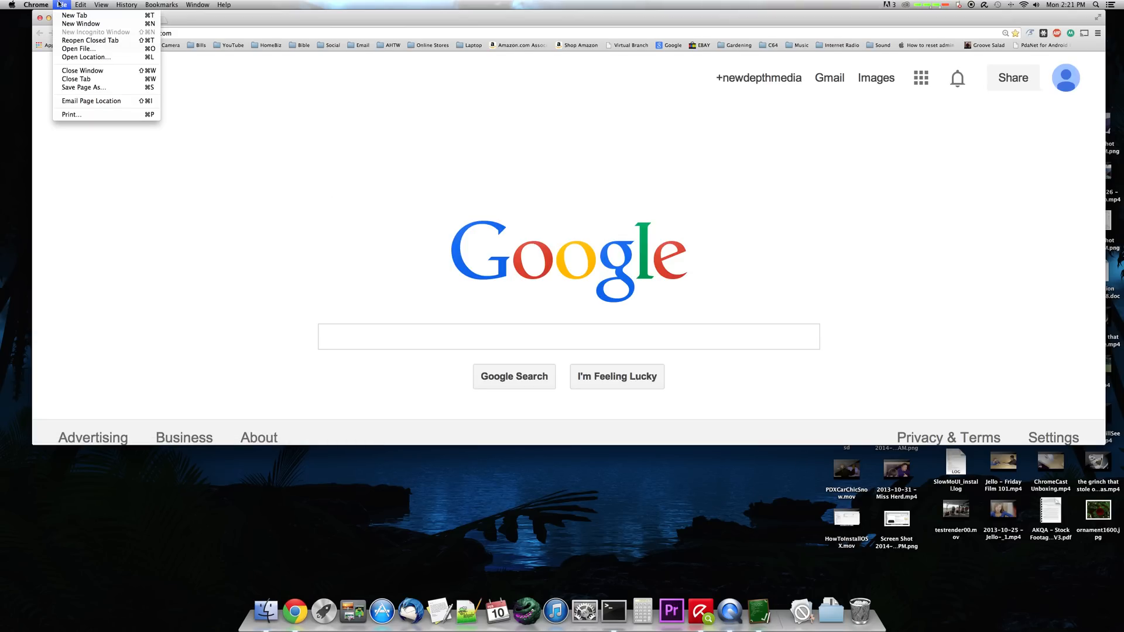
{"action": "mouse_move", "coordinate": [76, 34]}
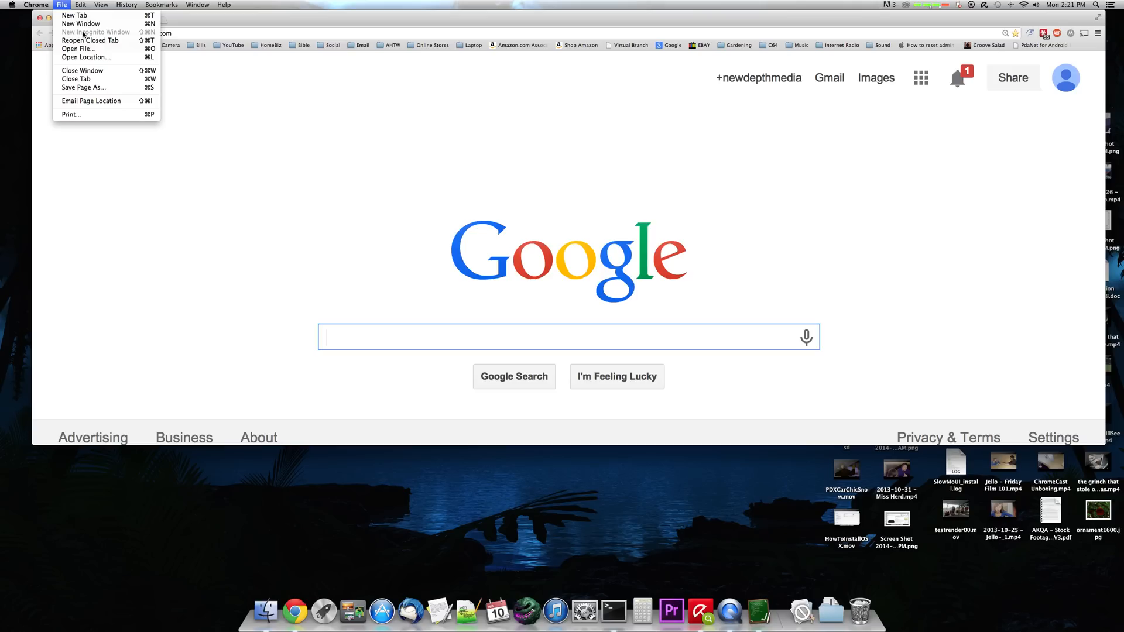
{"action": "left_click", "coordinate": [59, 5]}
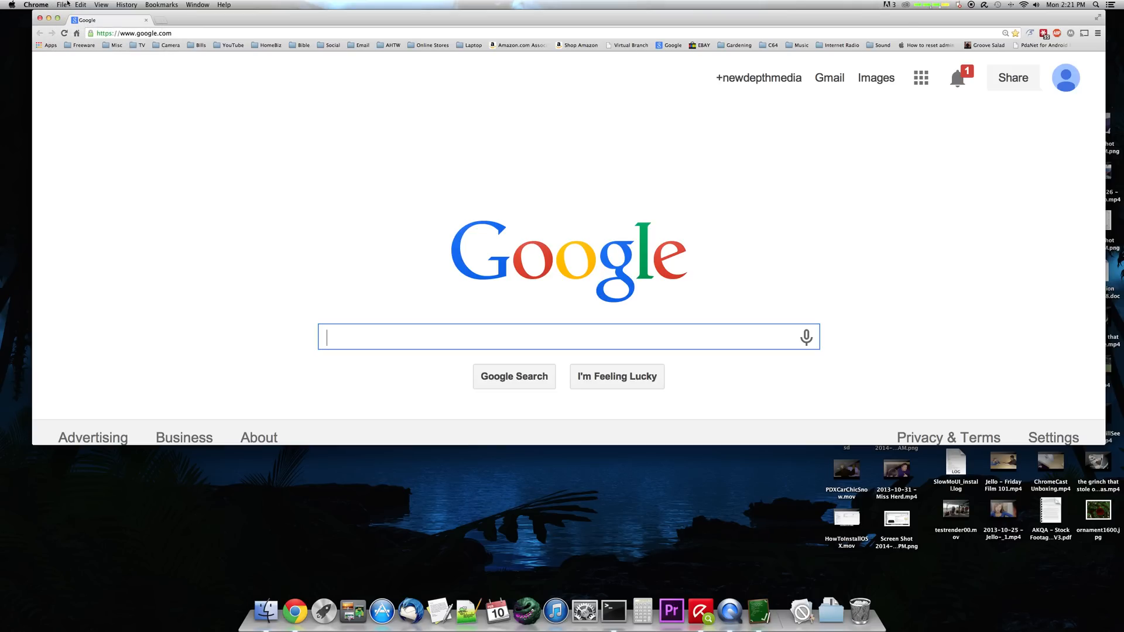